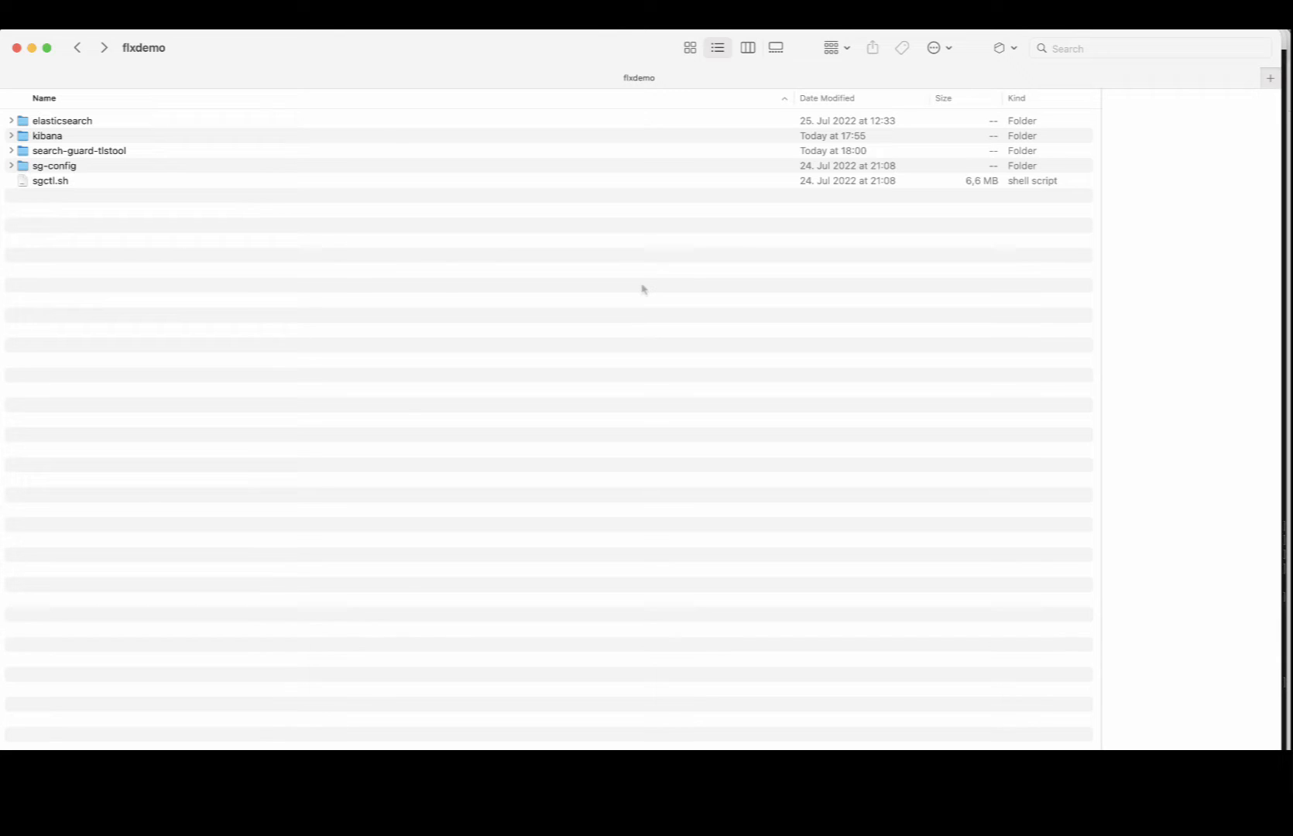
pyautogui.moveTo(423, 278)
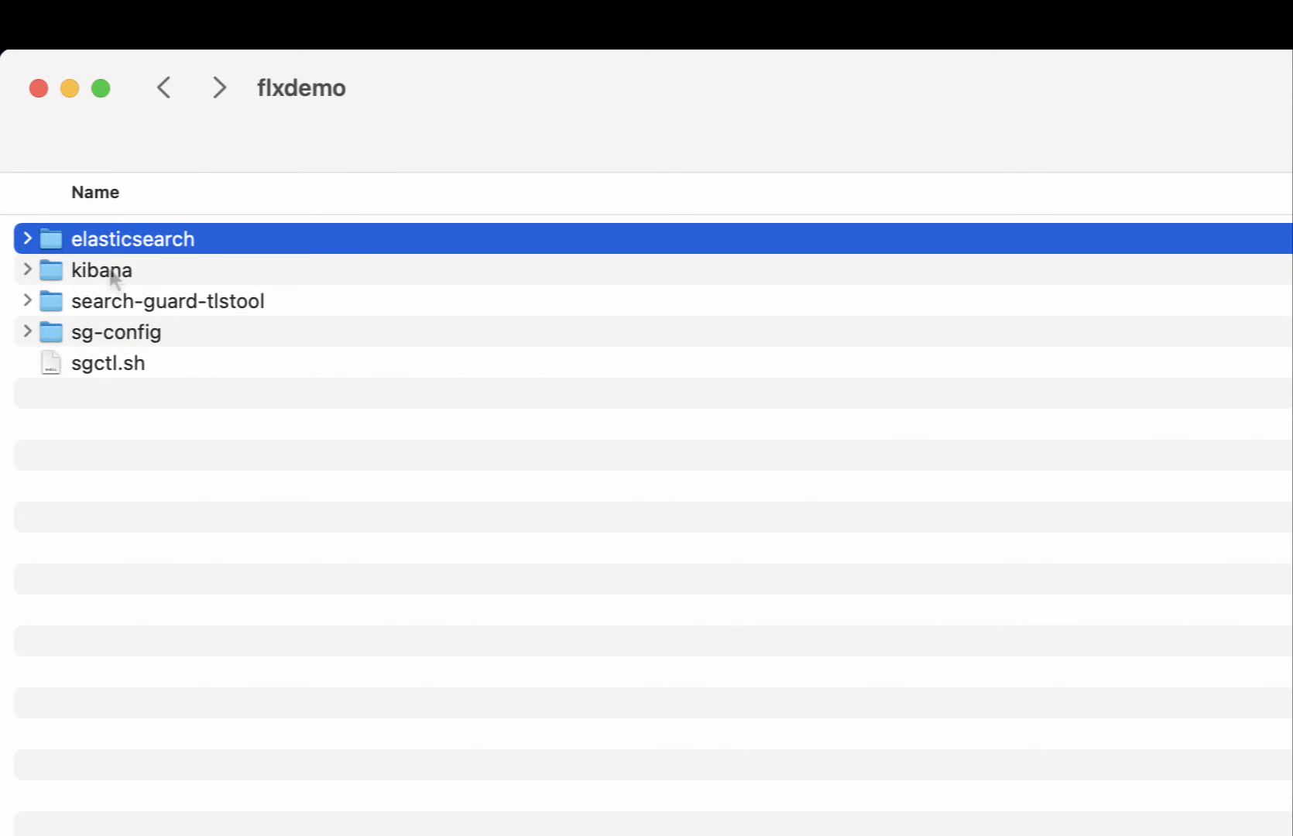
# Select search-guard-tlstool and sgctl.sh, then expand the elasticsearch folder
pyautogui.click(102, 270)
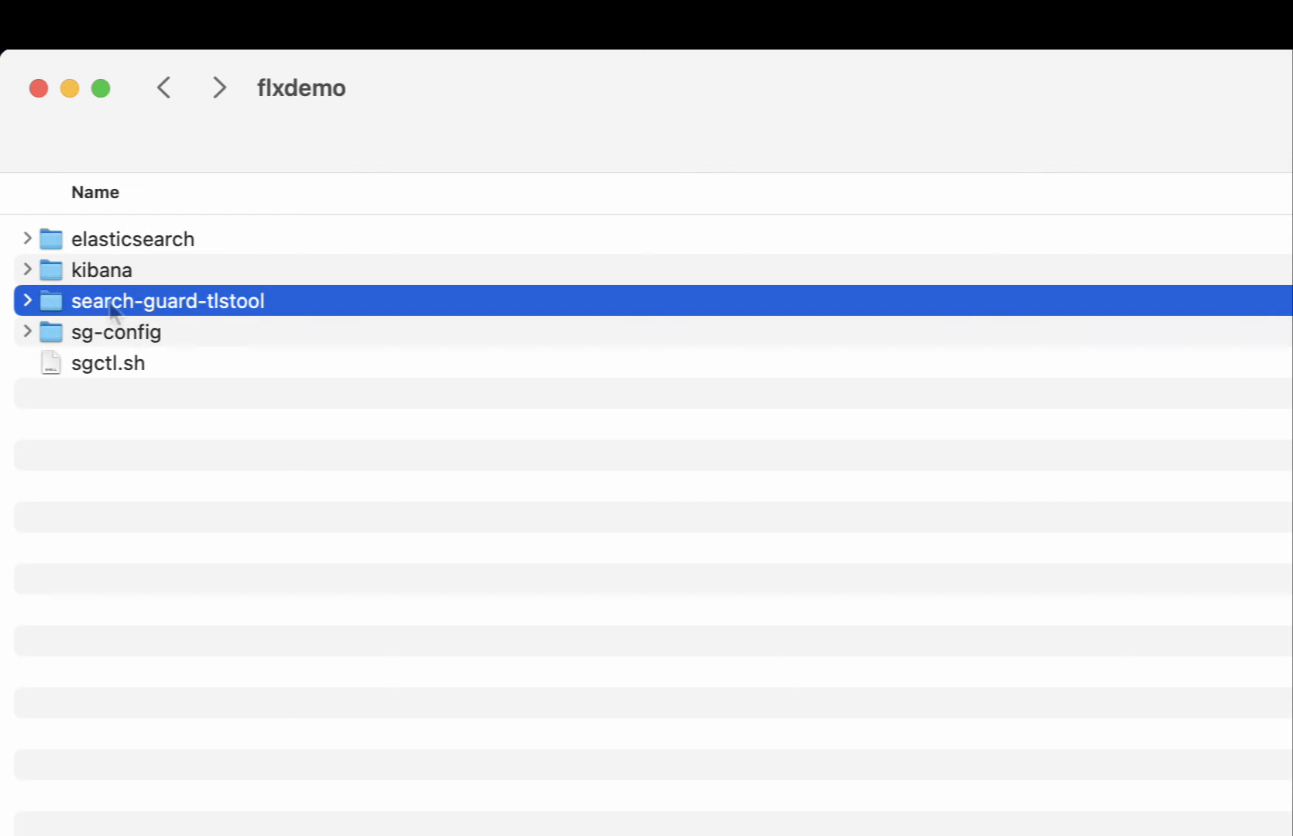
pyautogui.moveTo(110, 376)
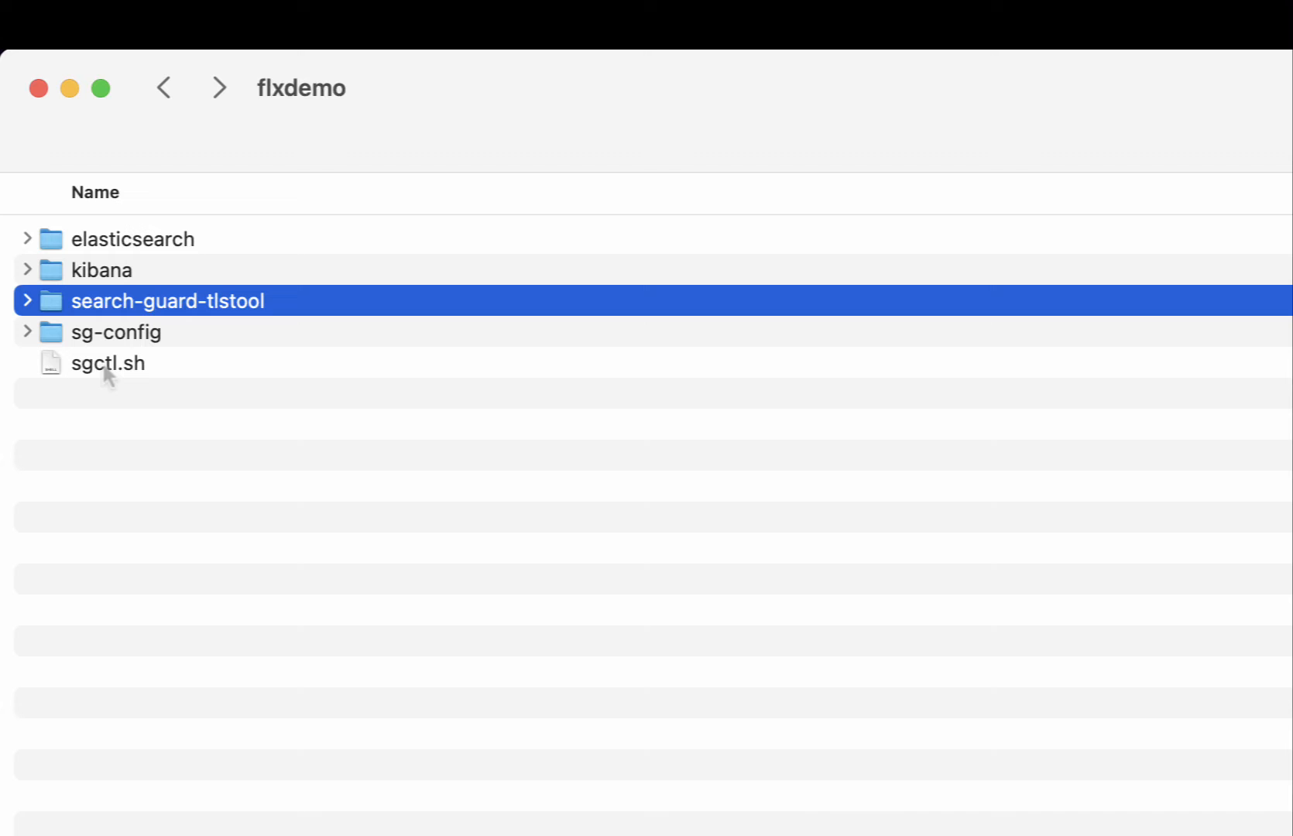
pyautogui.click(108, 363)
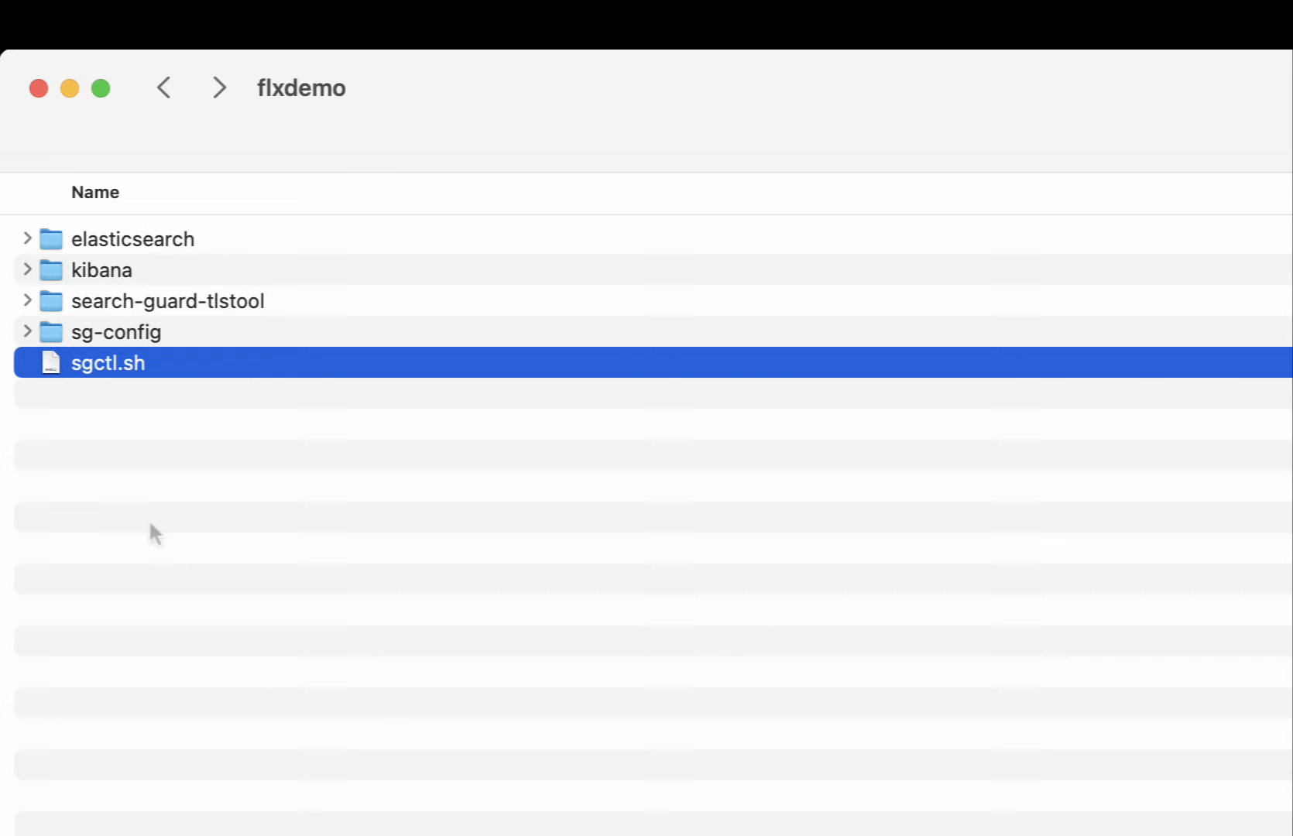
pyautogui.click(27, 238)
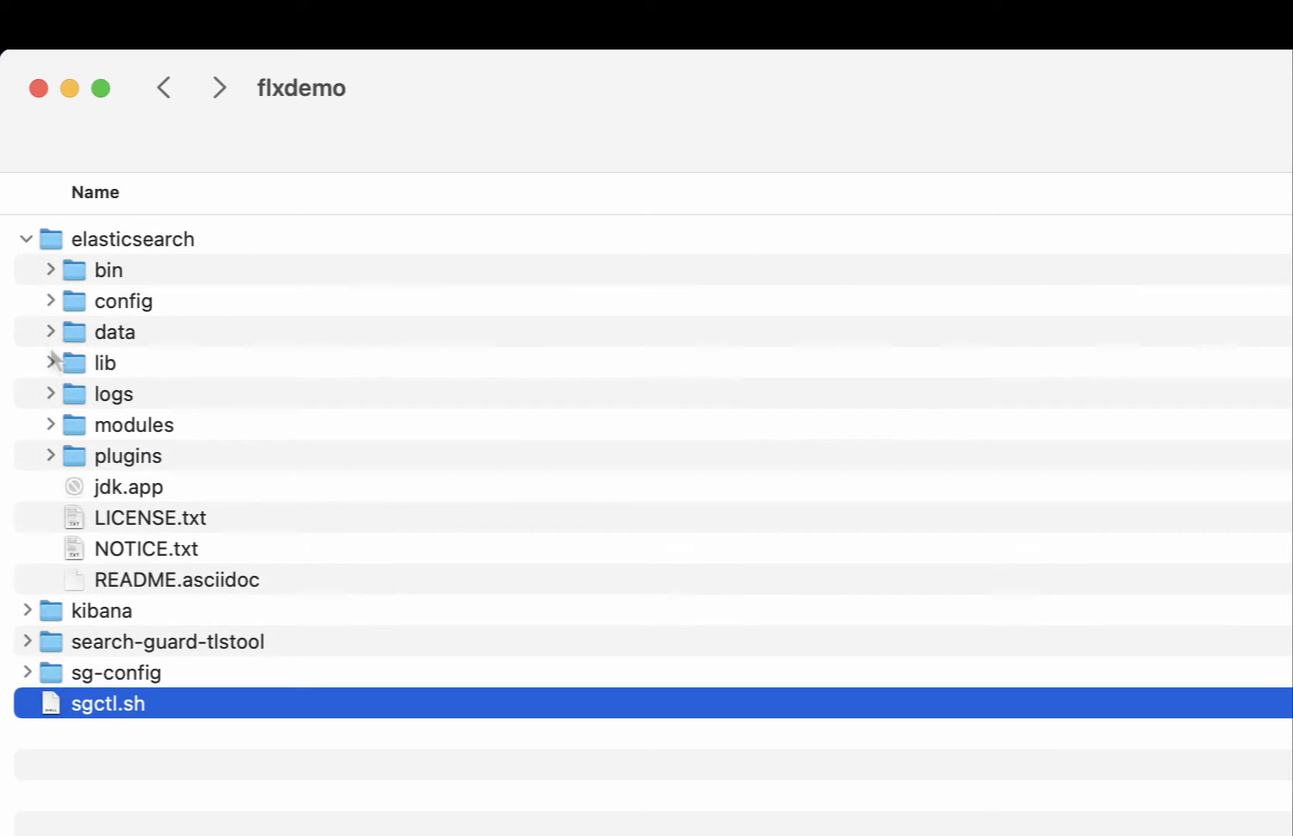
pyautogui.click(49, 455)
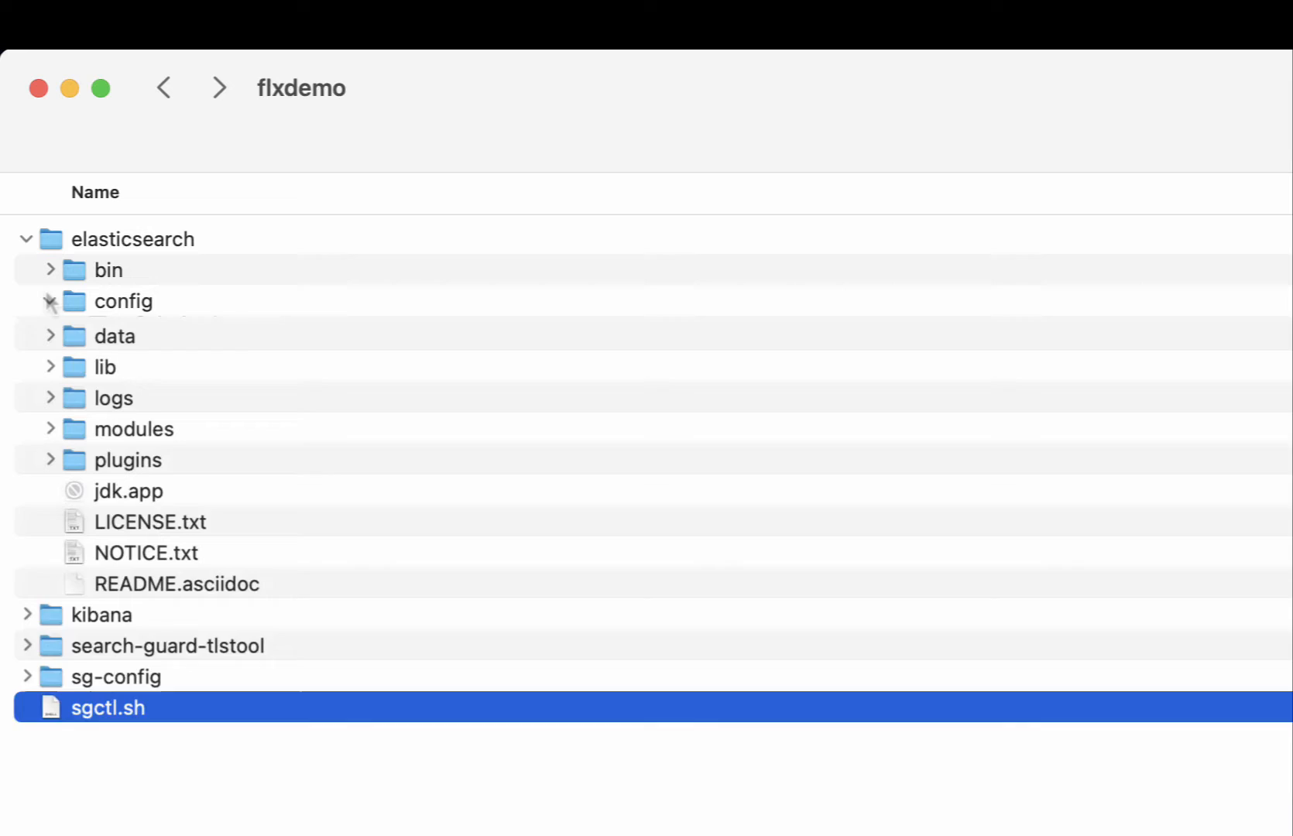
# Expand elasticsearch's config folder, open elasticsearch.yml, then collapse config again
pyautogui.click(49, 301)
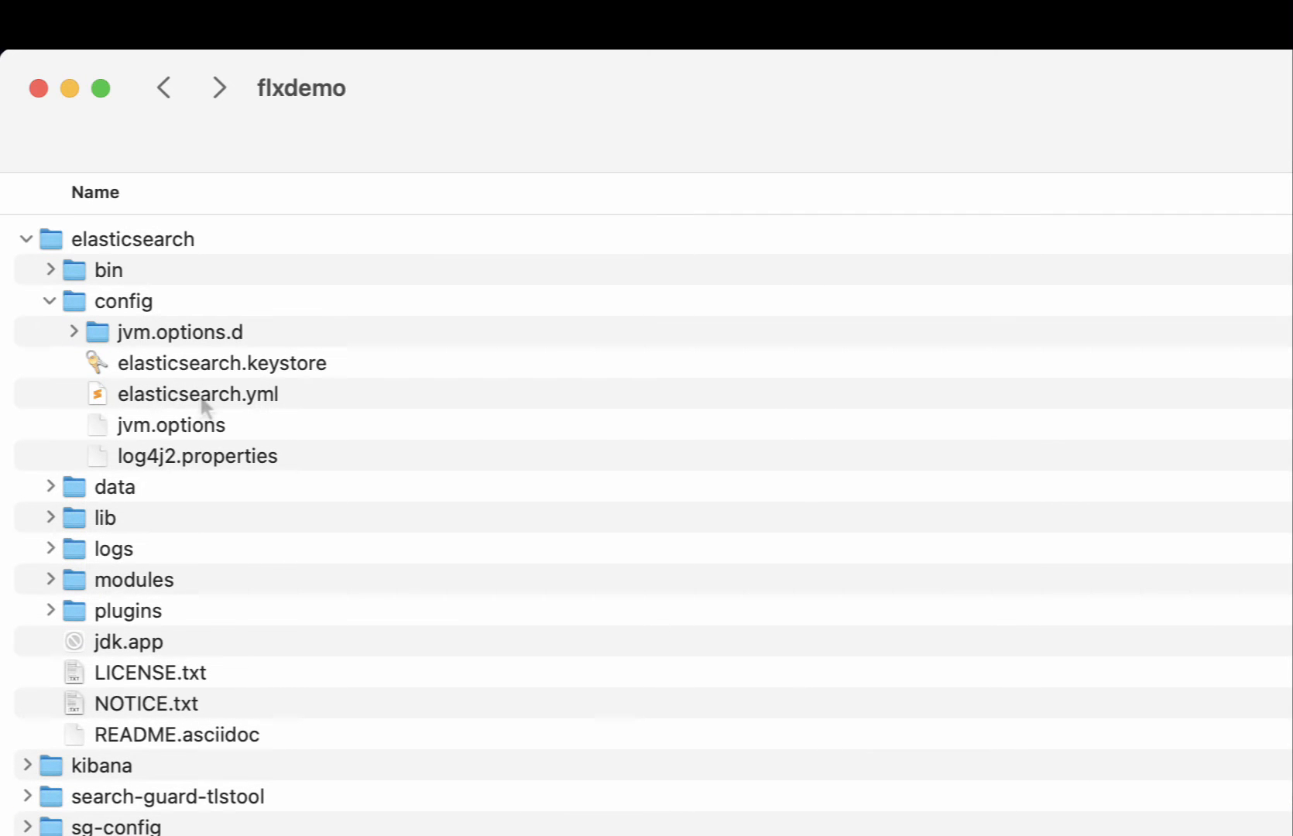
pyautogui.doubleClick(200, 394)
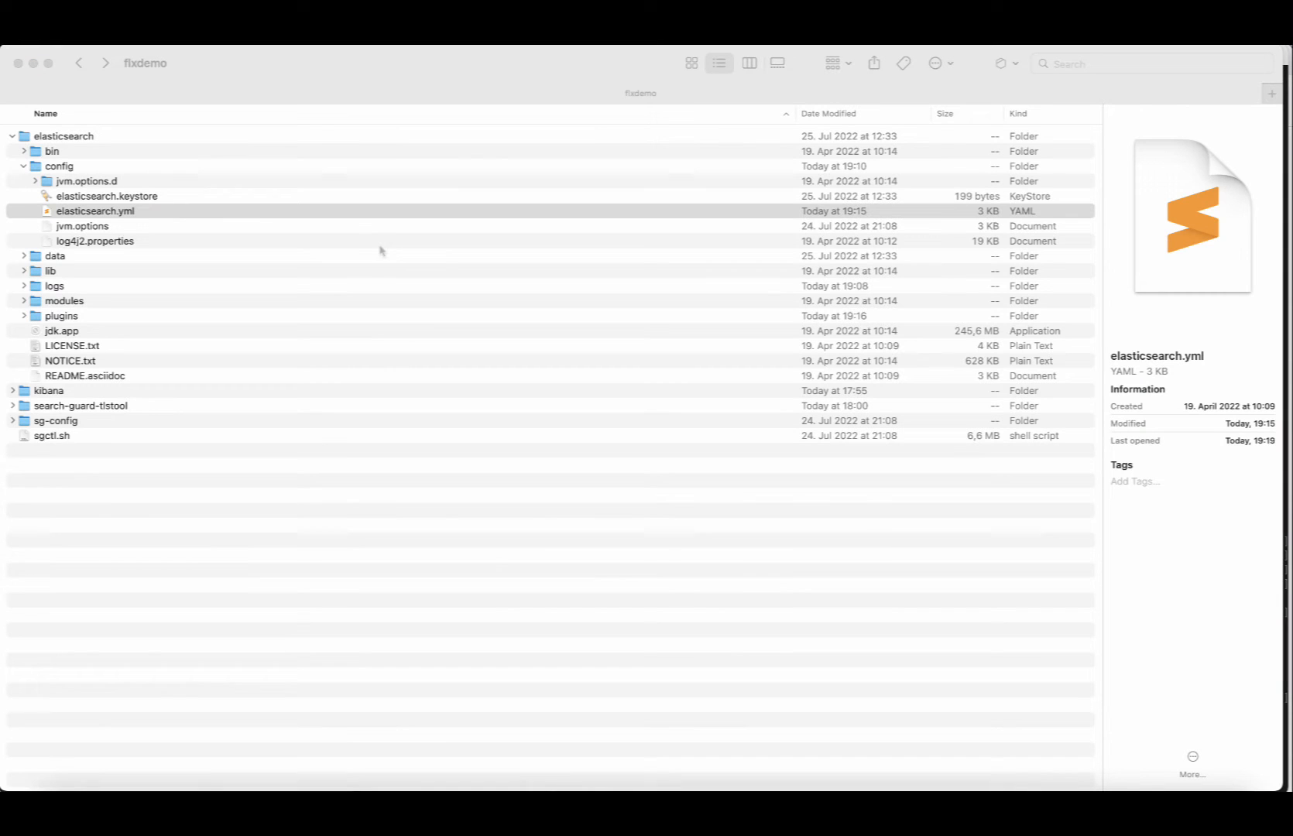
pyautogui.click(23, 165)
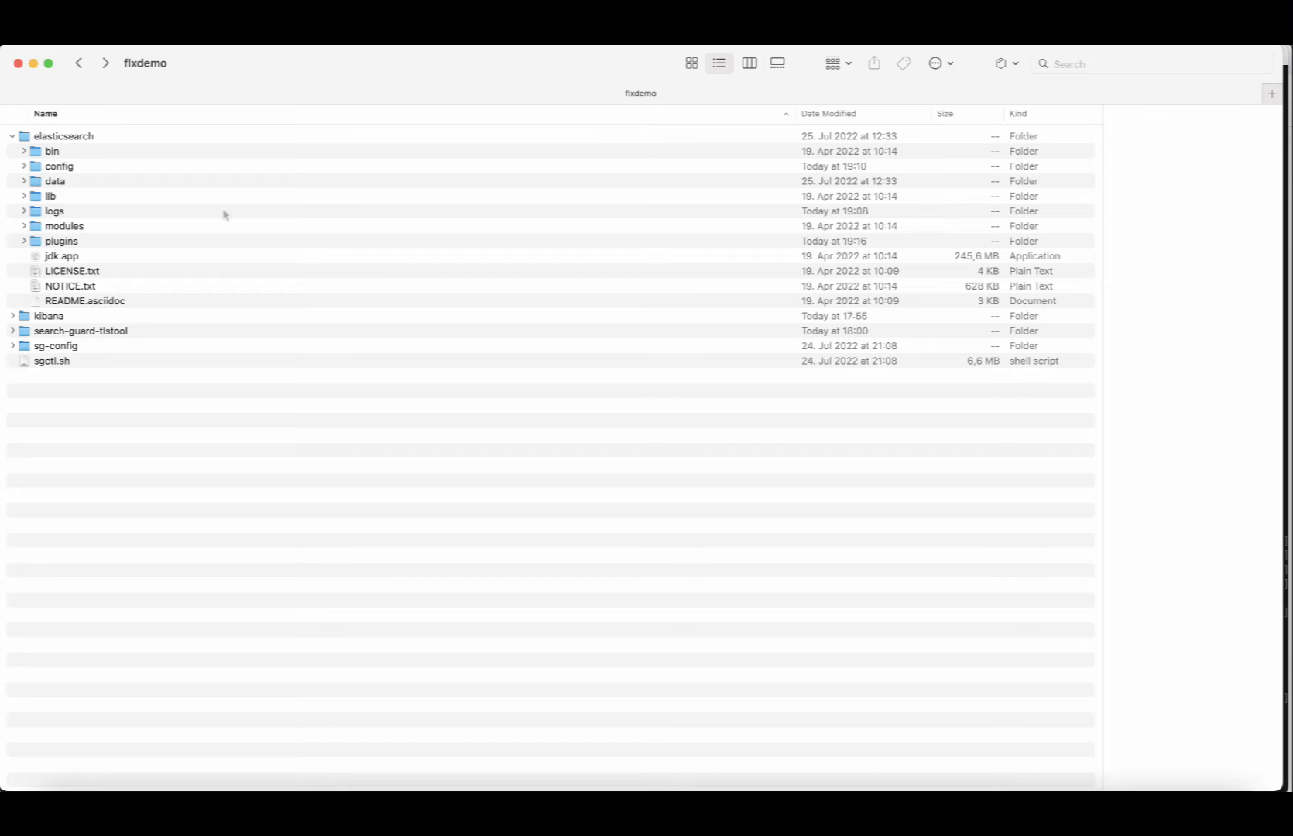
# Collapse elasticsearch, then select and expand the search-guard-tlstool folder
pyautogui.click(12, 136)
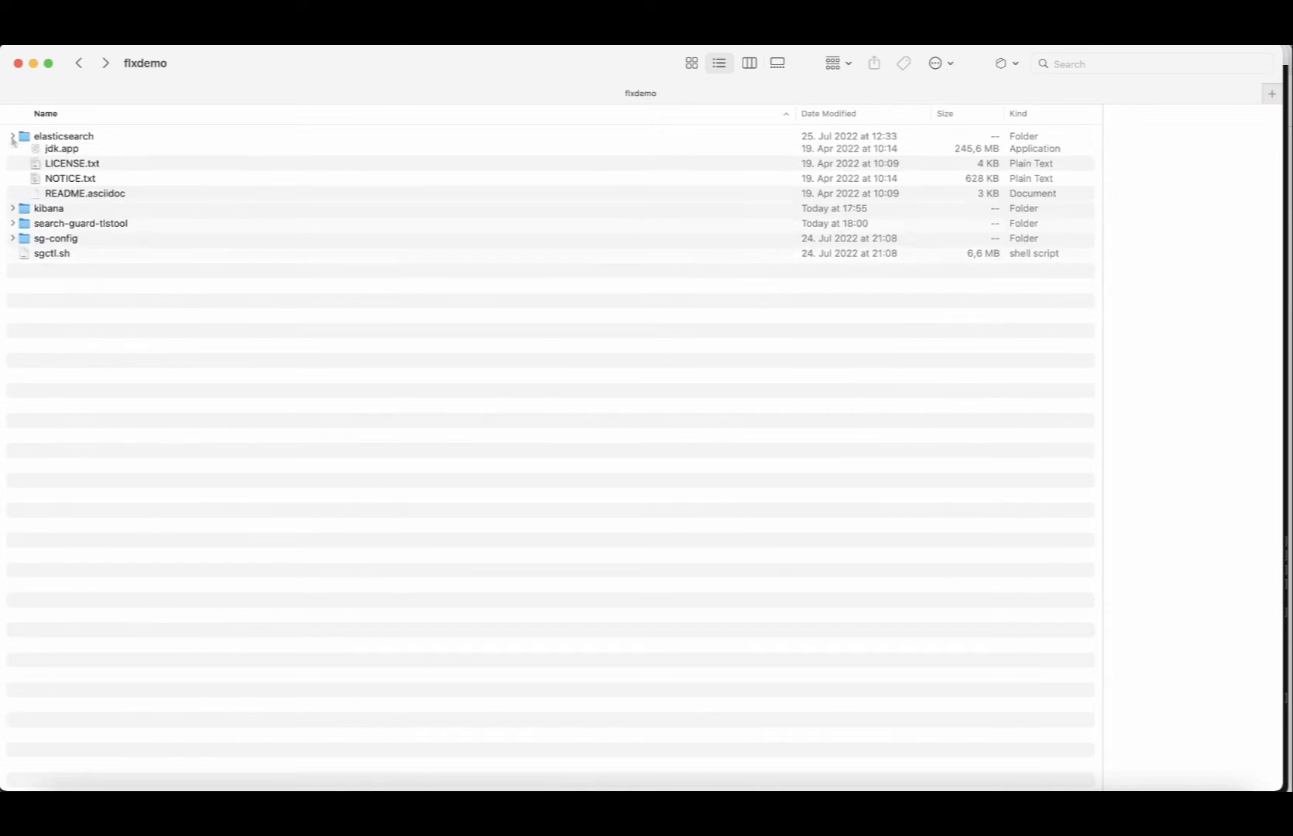
pyautogui.click(13, 136)
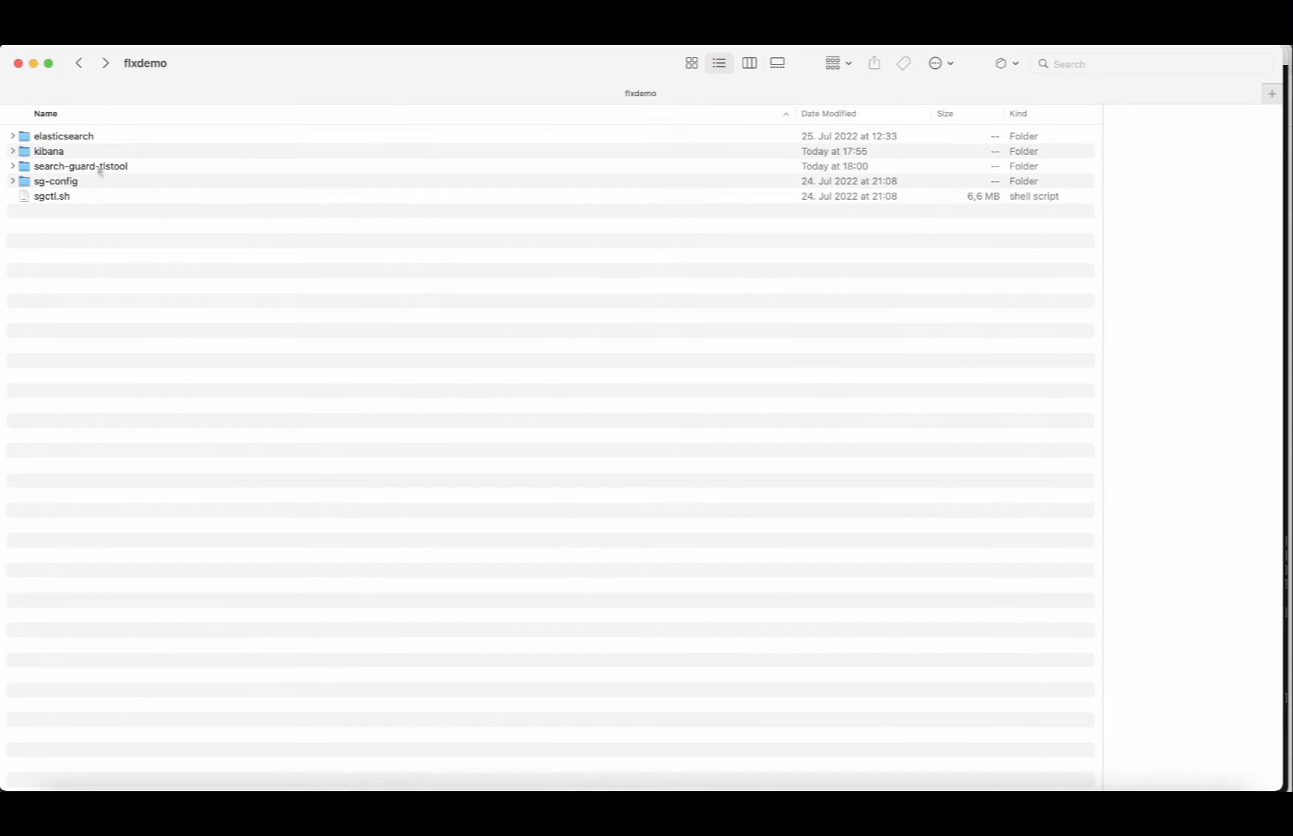
pyautogui.click(80, 166)
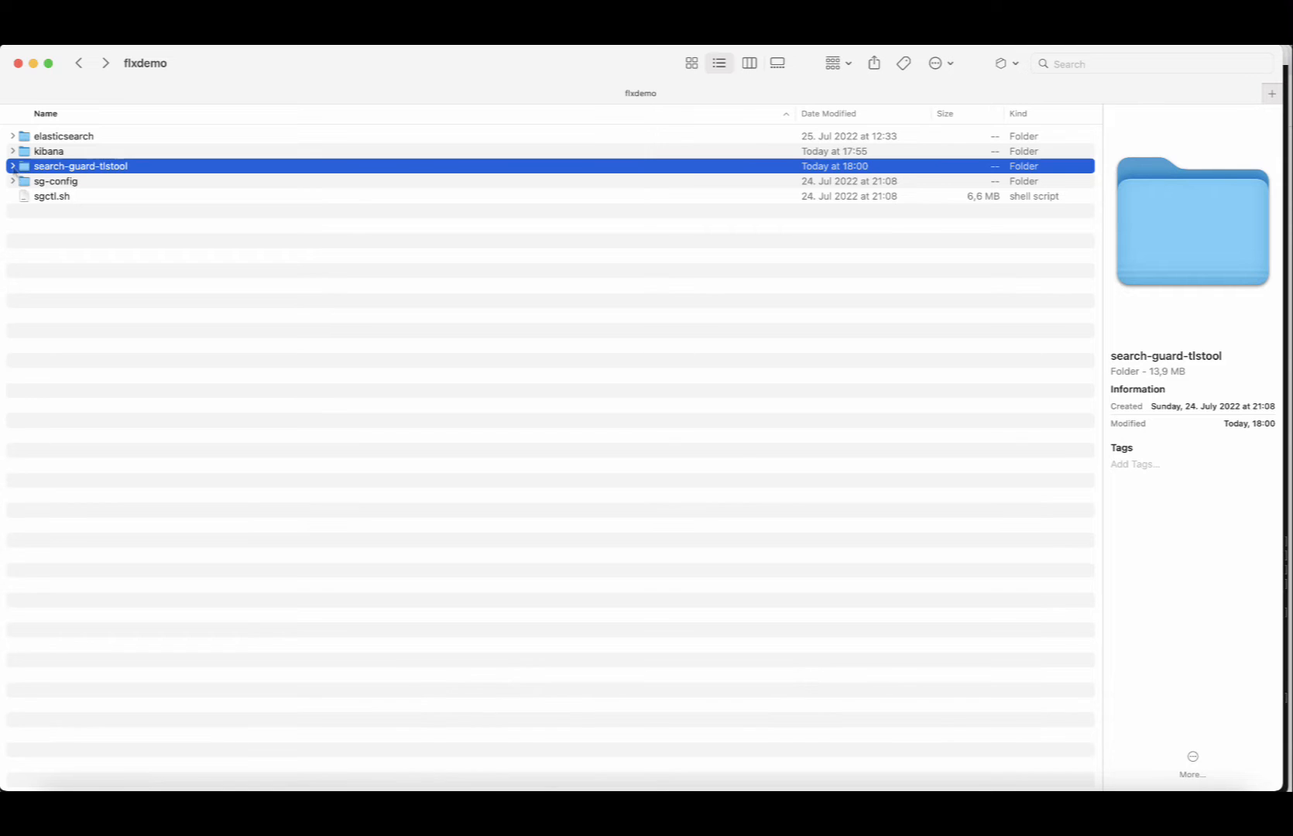
pyautogui.click(12, 166)
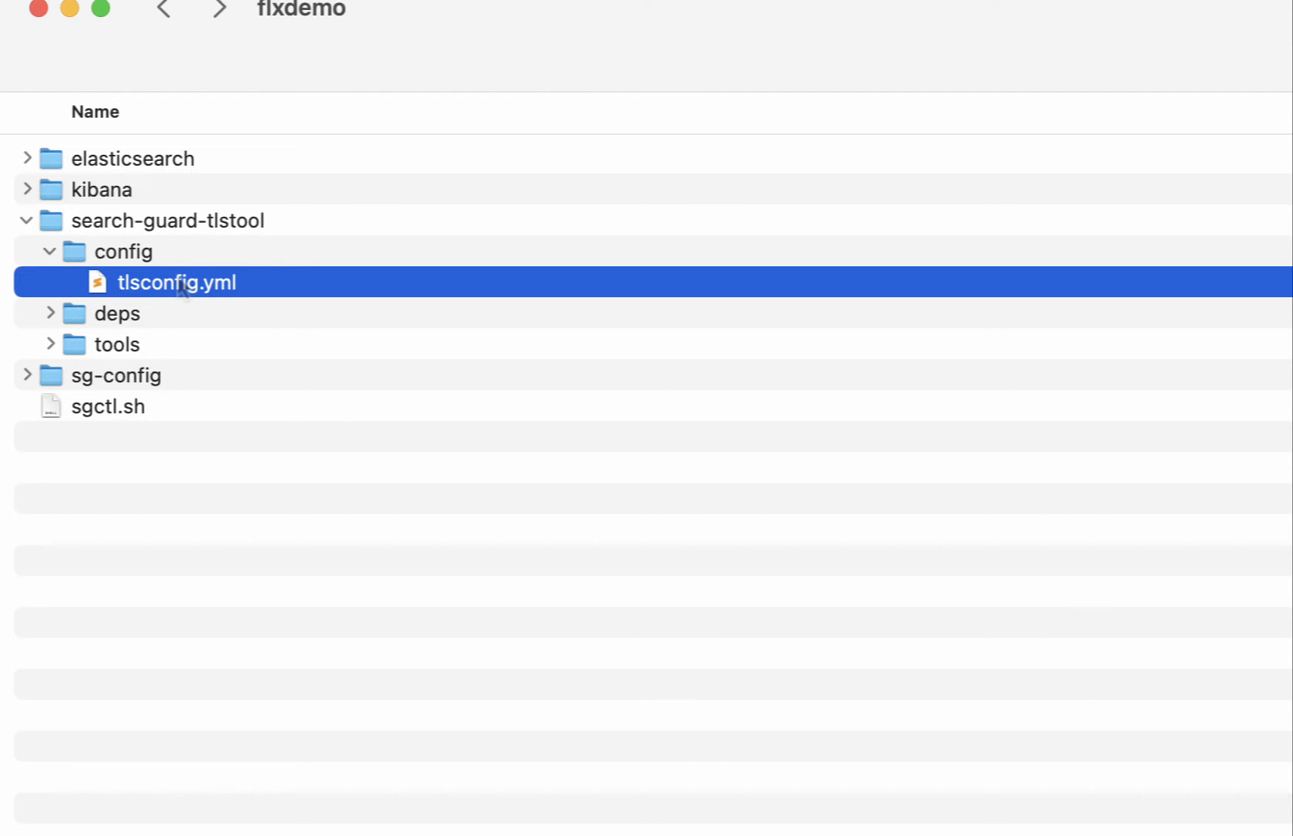
# Open tlsconfig.yml in Sublime Text and read from the httpsEnabled default downward
pyautogui.doubleClick(177, 282)
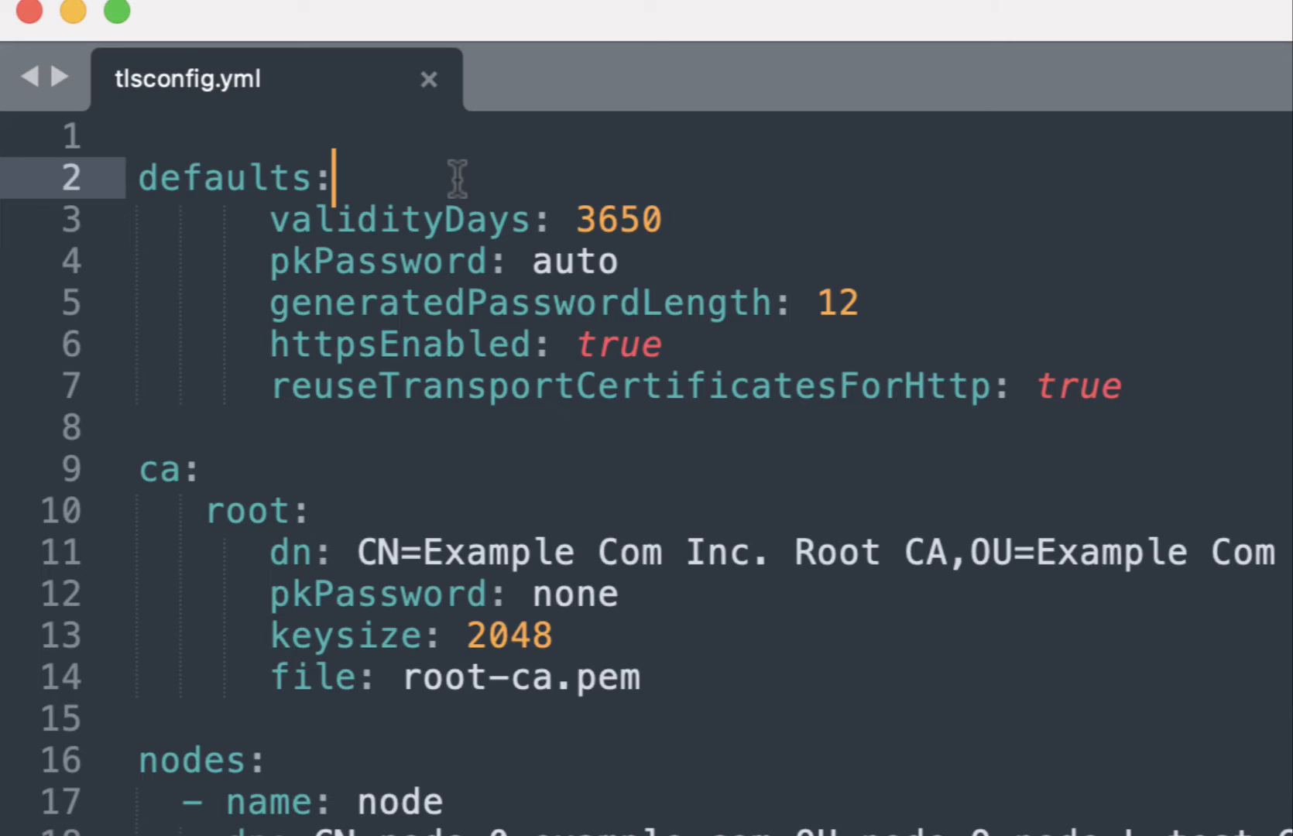
pyautogui.moveTo(270, 220)
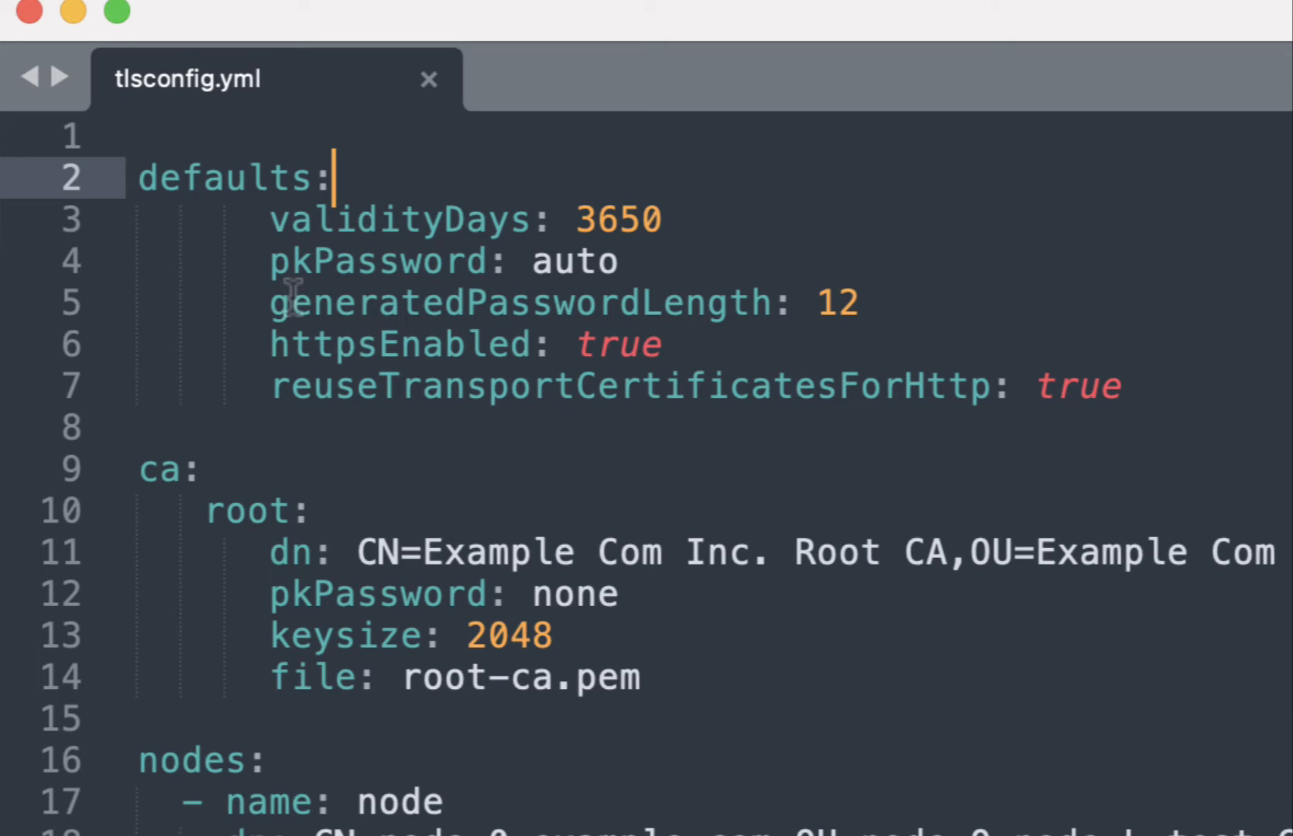
pyautogui.click(289, 344)
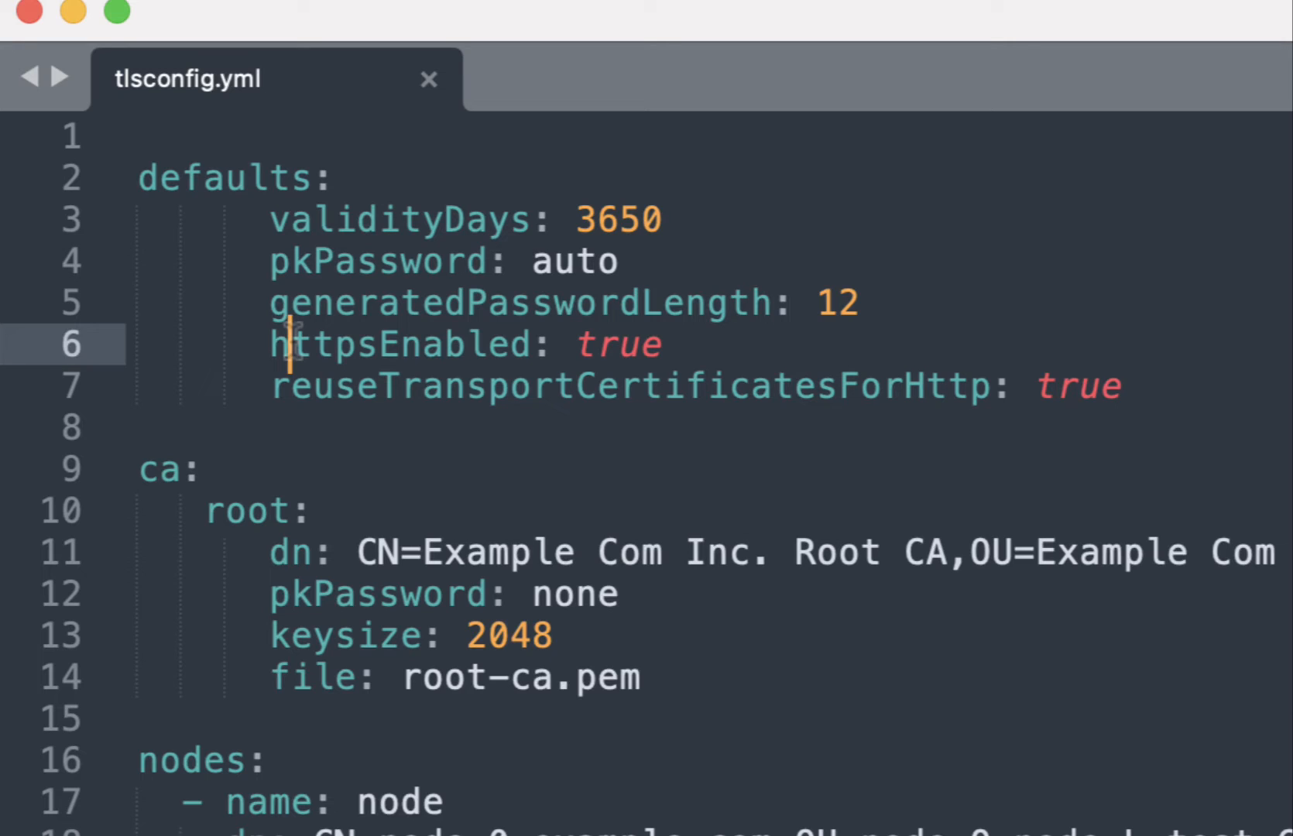
pyautogui.moveTo(278, 388)
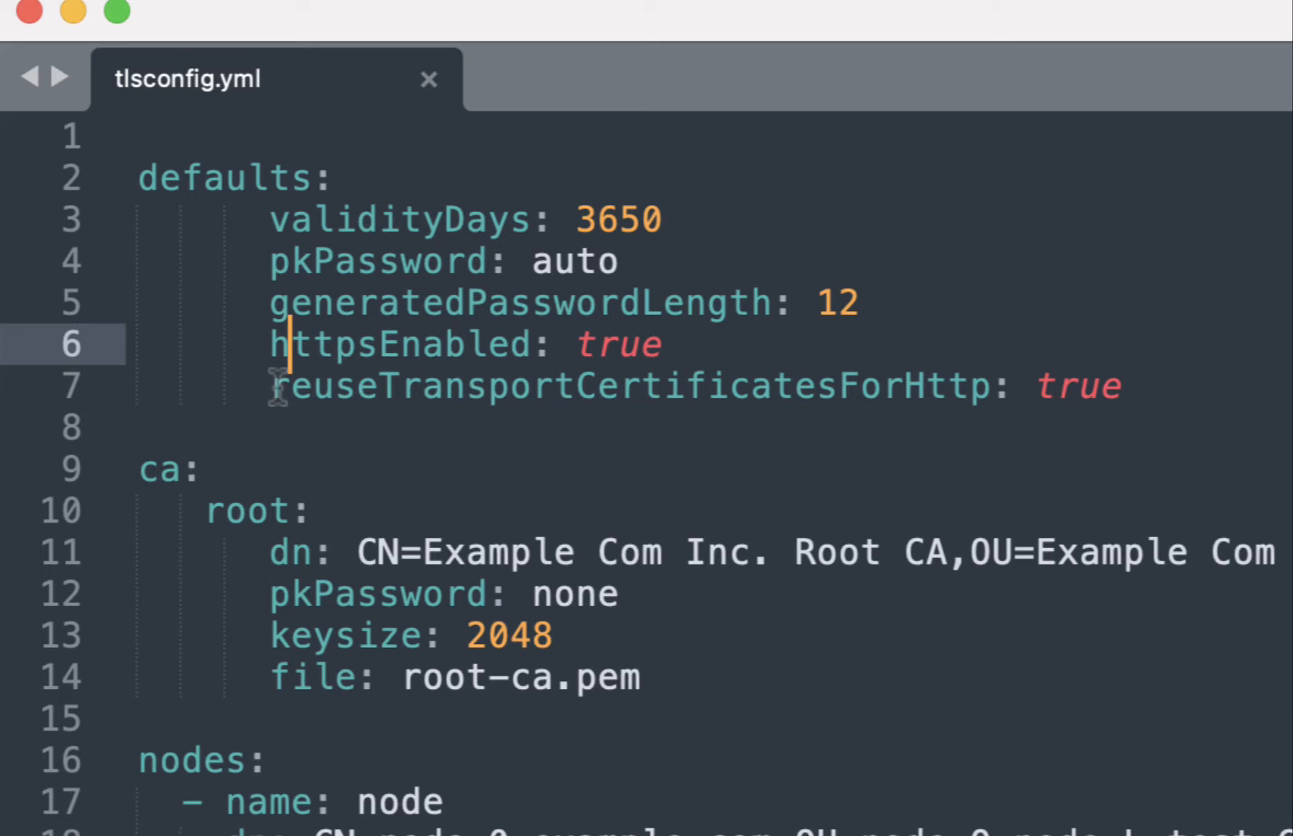
pyautogui.scroll(-3)
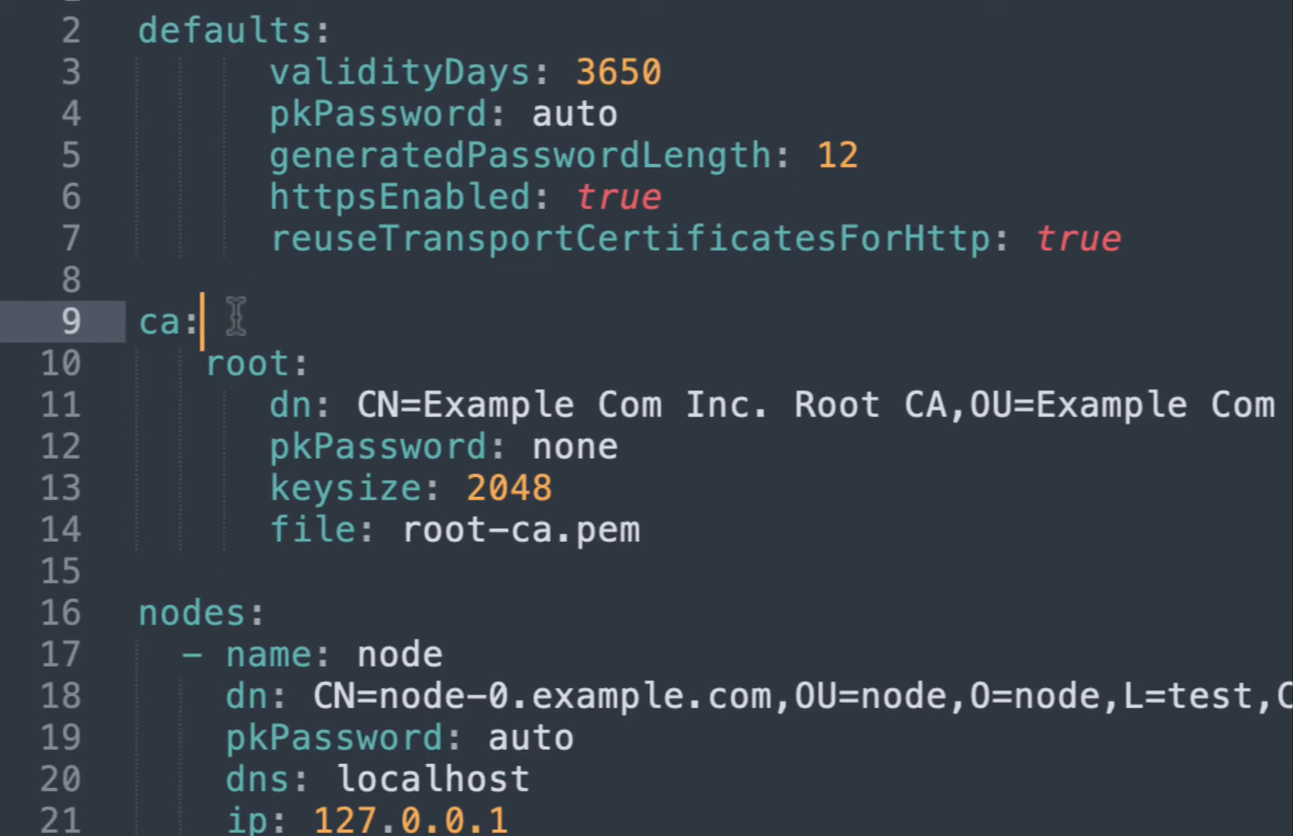
pyautogui.scroll(-3)
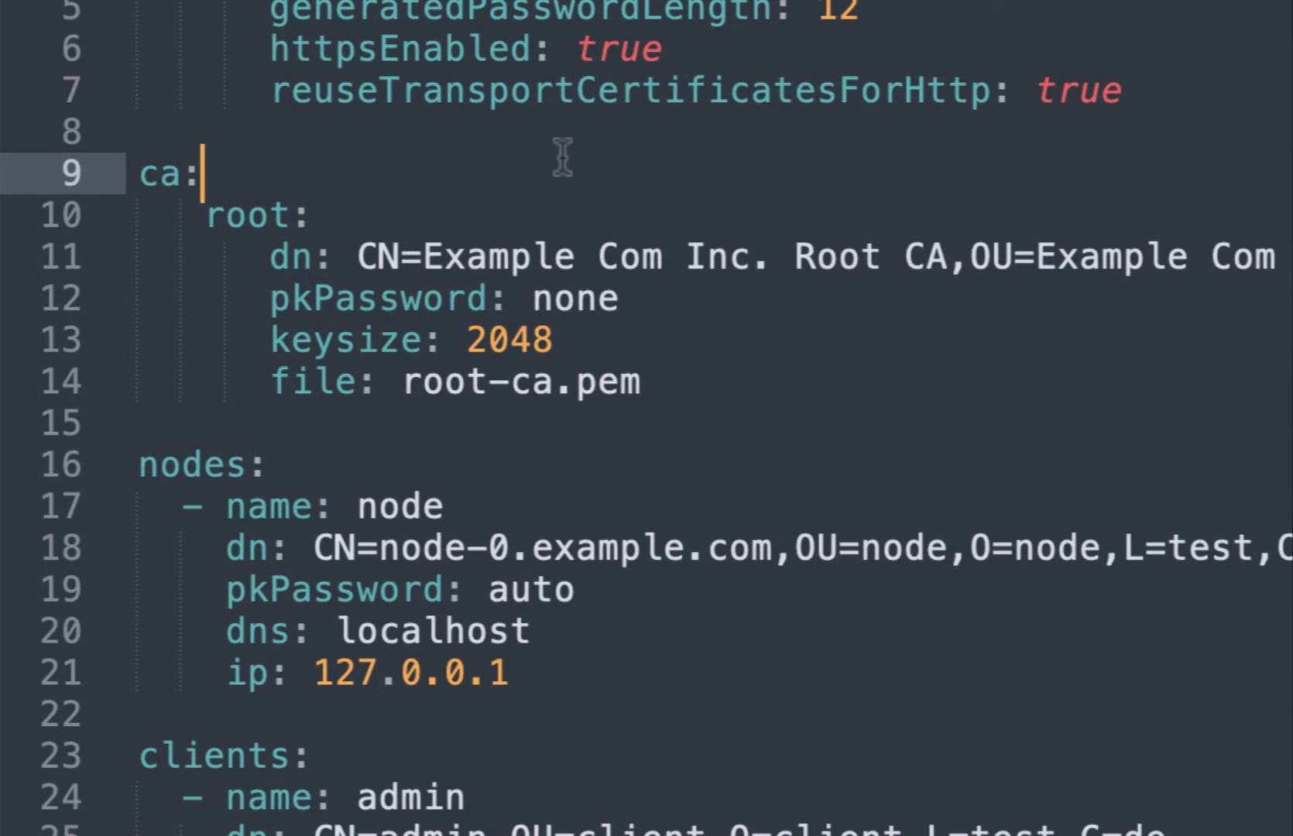
pyautogui.moveTo(359, 252)
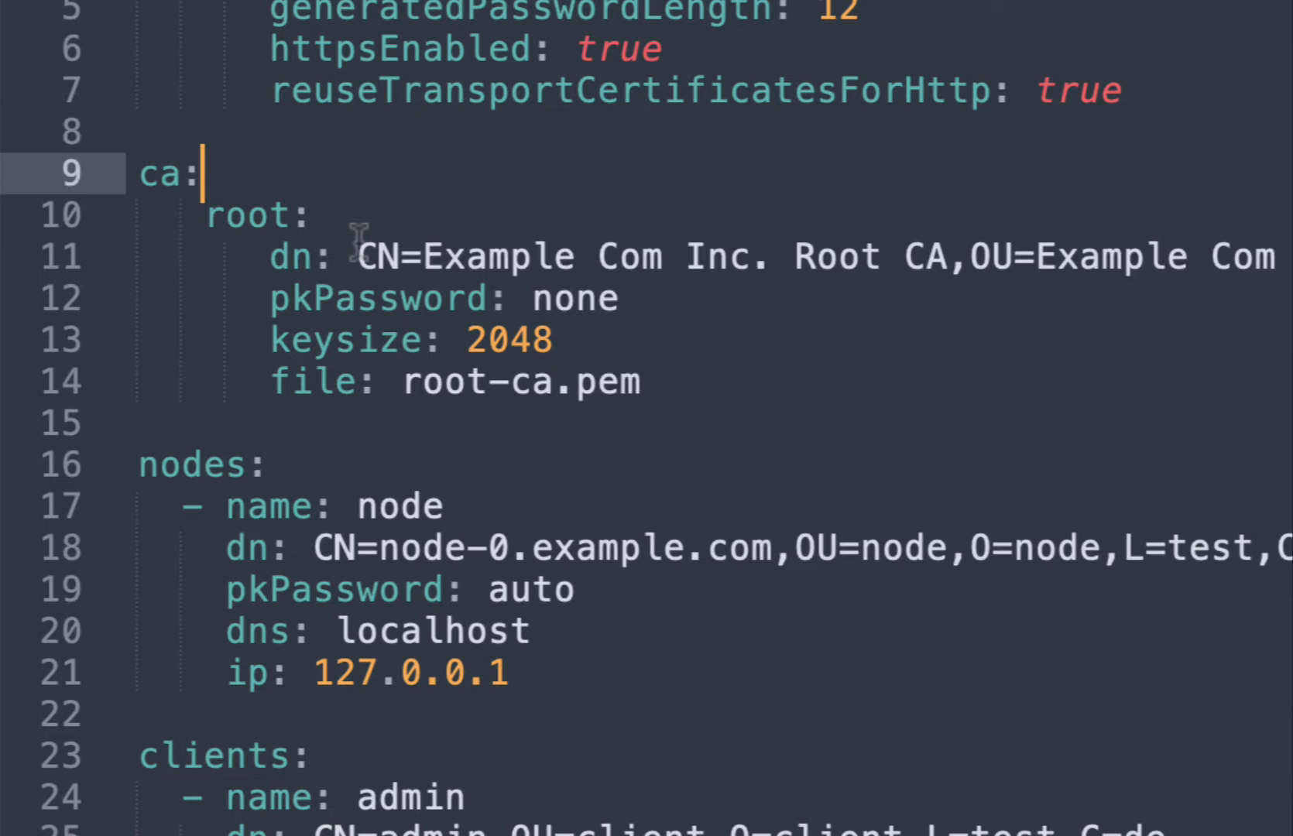
pyautogui.moveTo(392, 173)
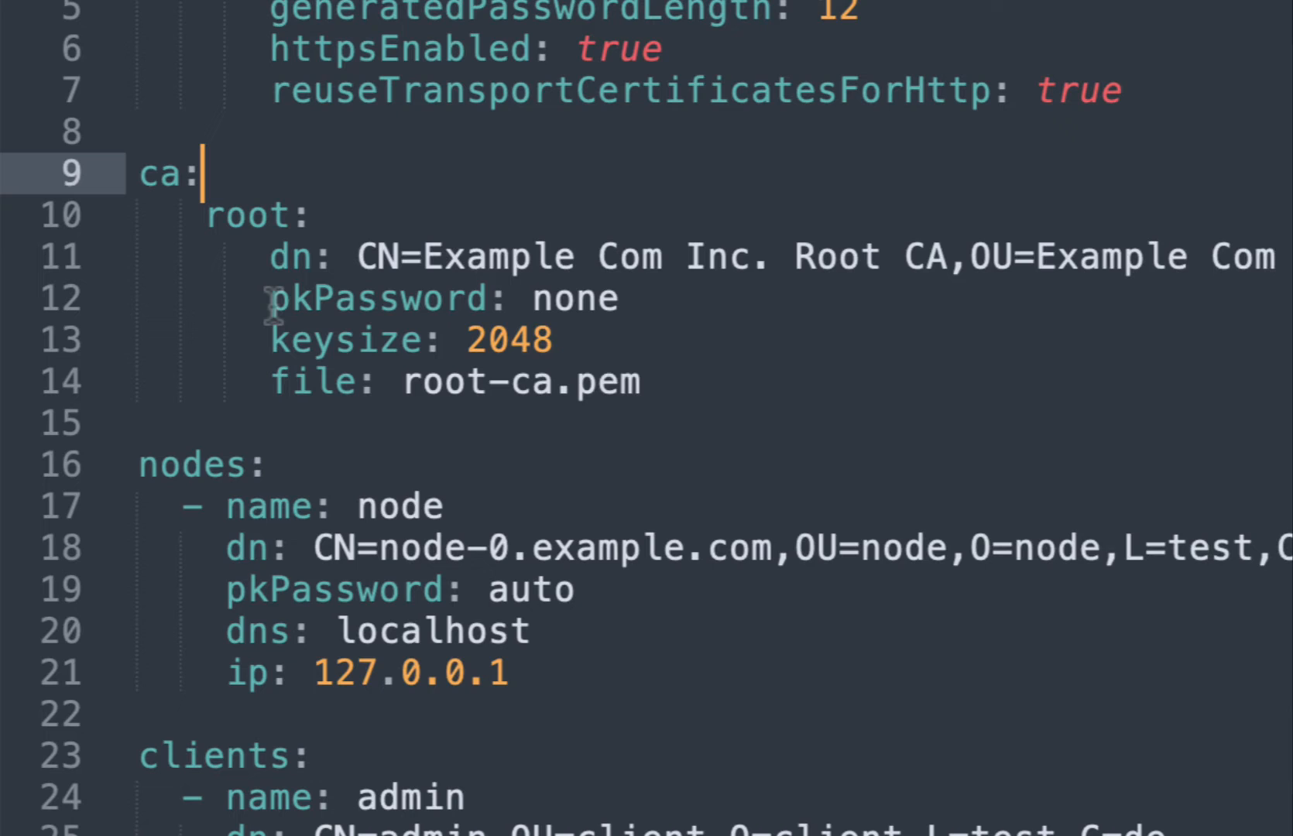
pyautogui.moveTo(578, 299)
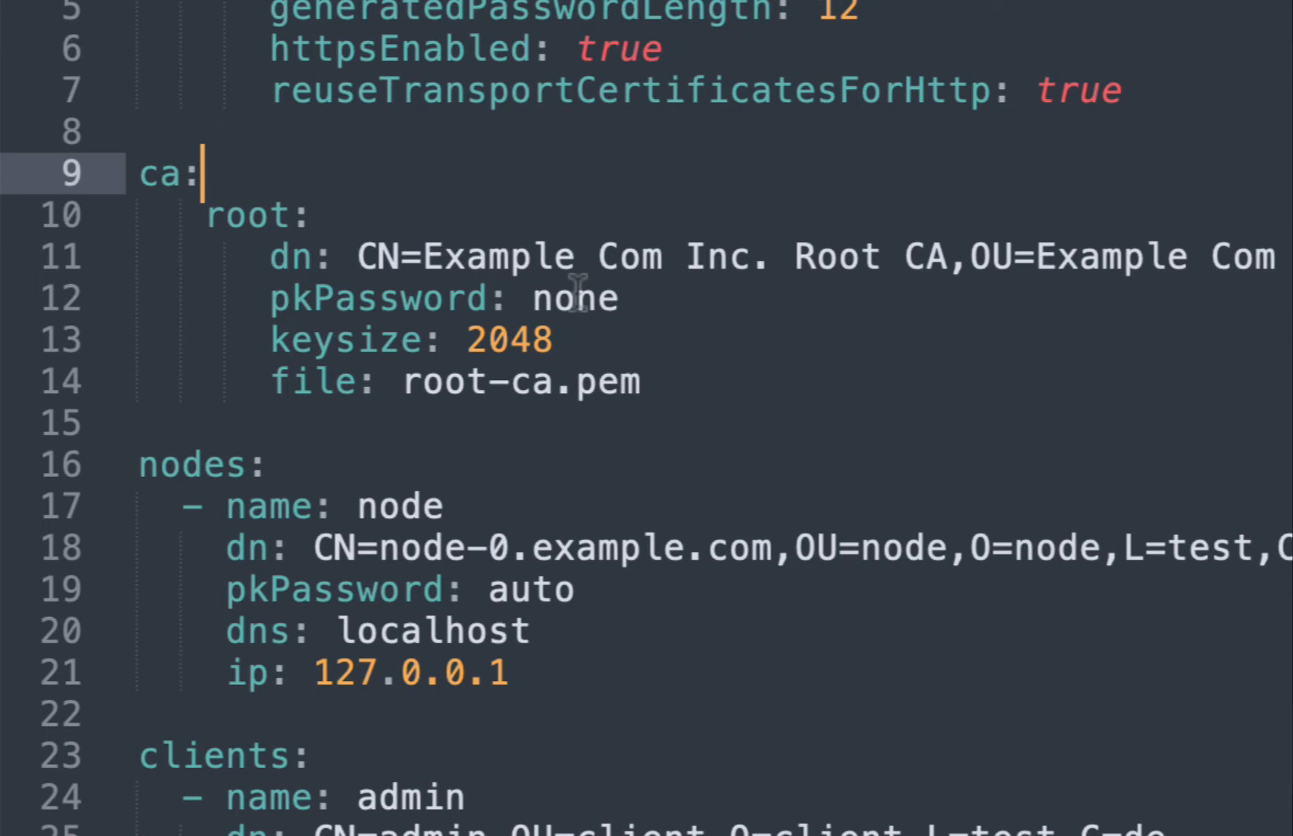
pyautogui.moveTo(442, 382)
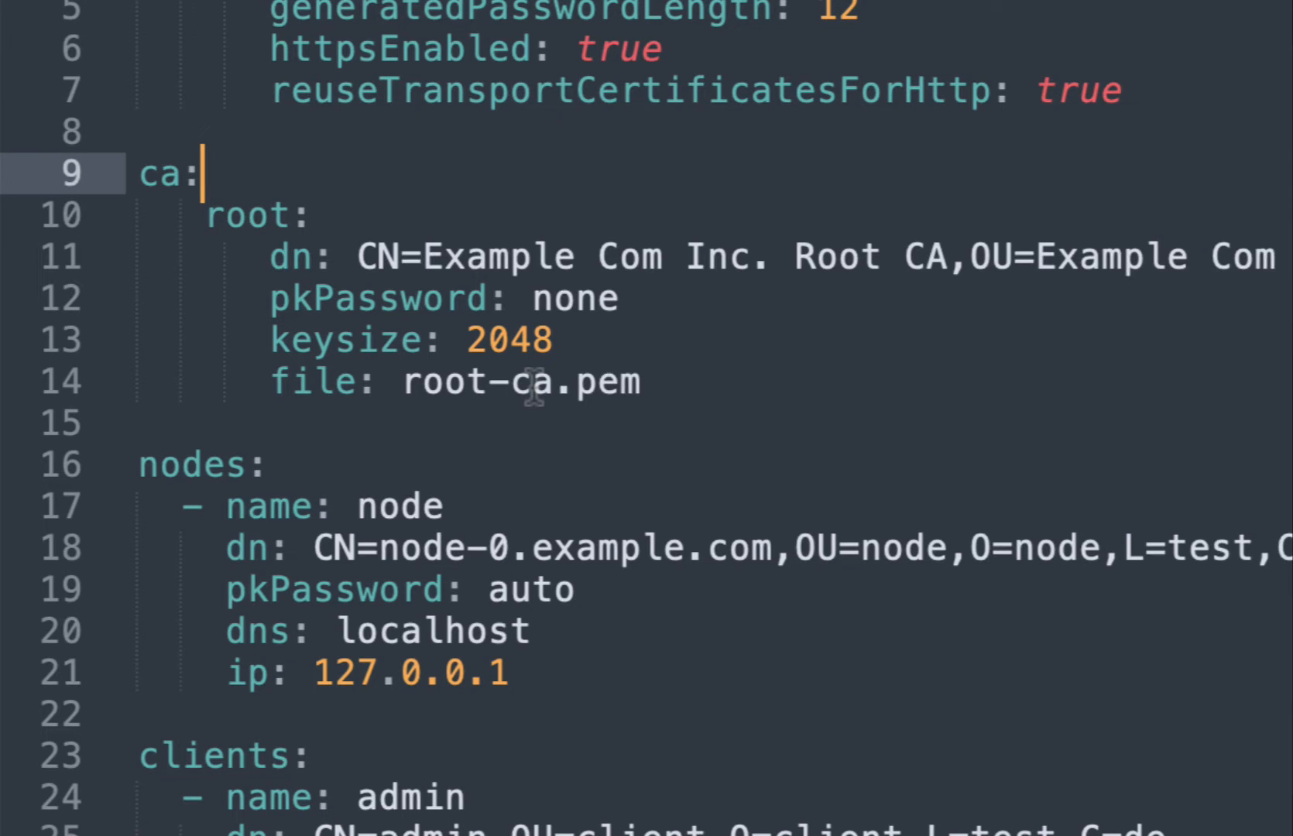
pyautogui.scroll(-3)
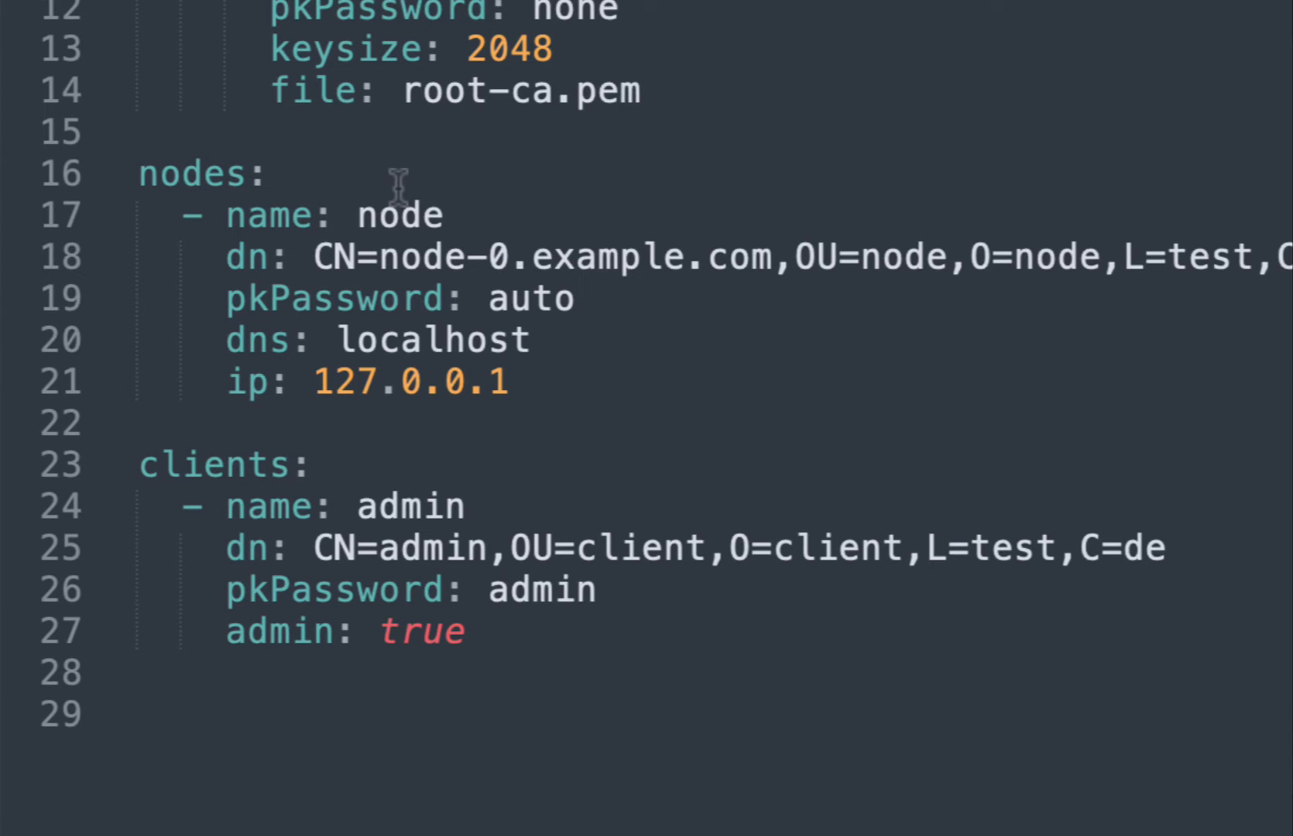
pyautogui.moveTo(359, 255)
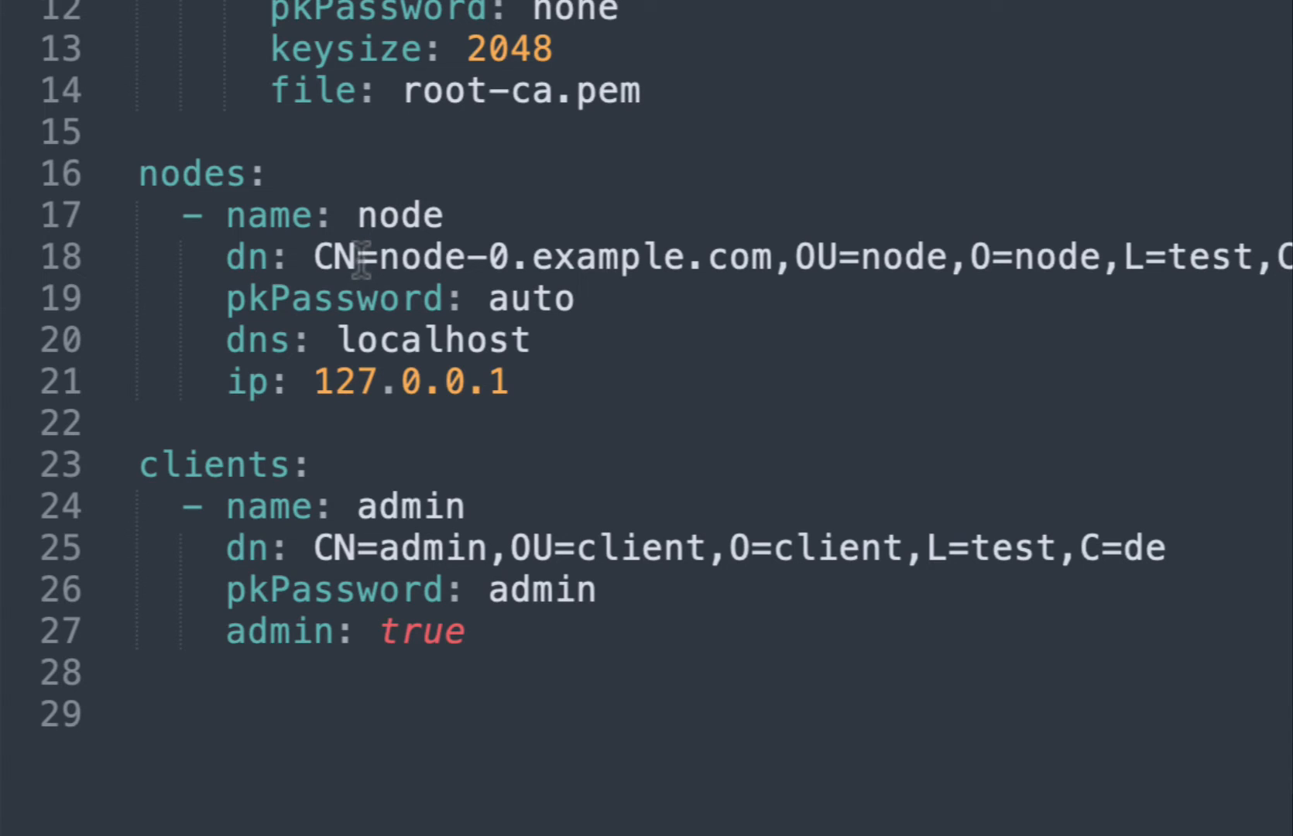
pyautogui.moveTo(350, 299)
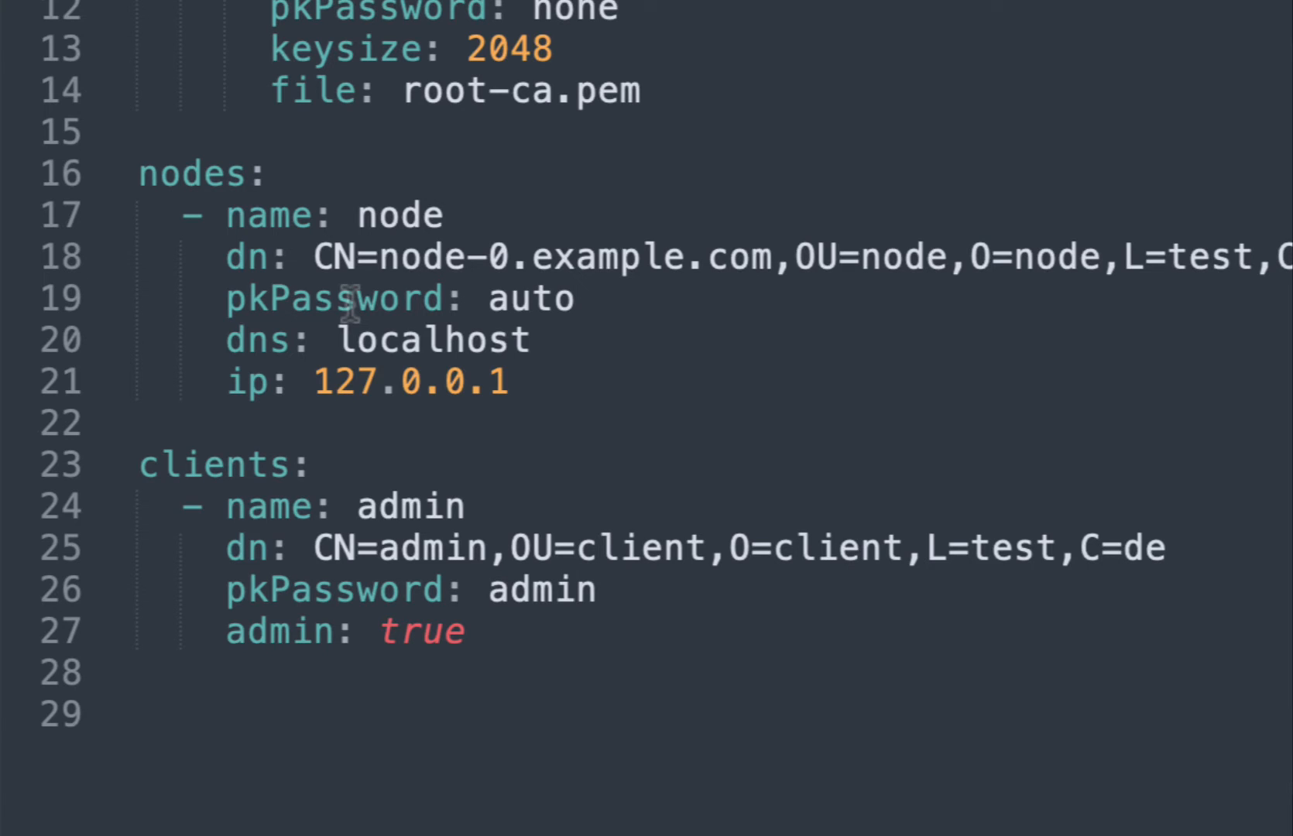
pyautogui.moveTo(549, 341)
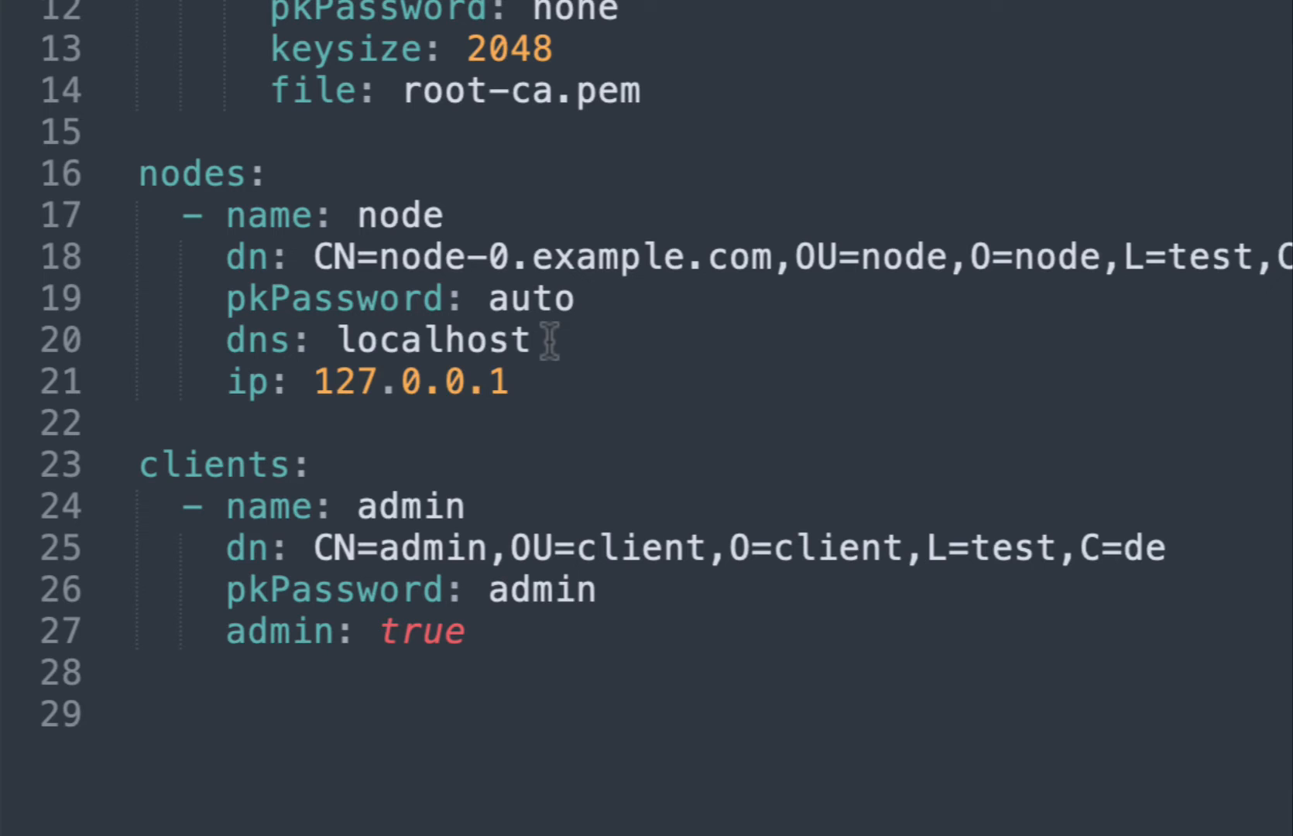
# Scroll tlsconfig.yml down to the clients admin entry
pyautogui.scroll(-3)
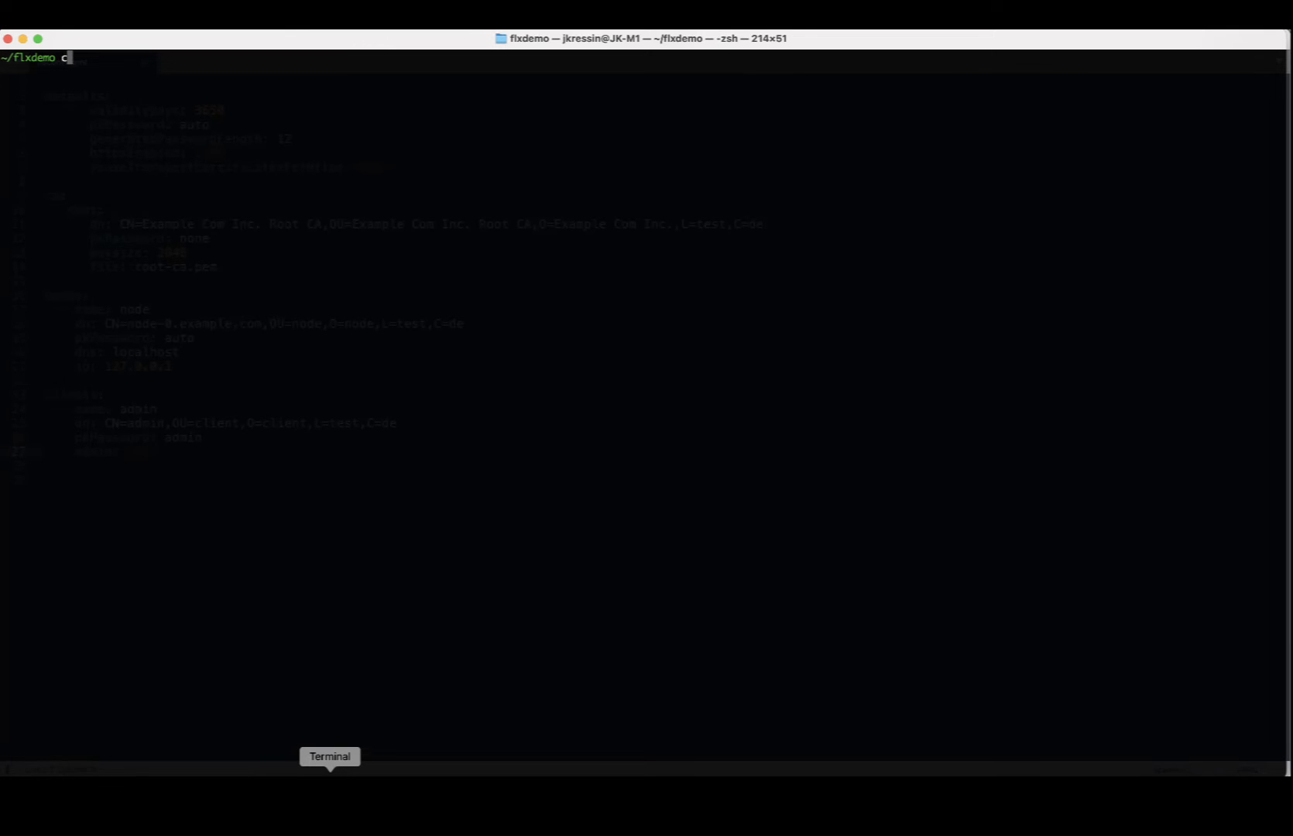
# Change into search-guard-tlstool/tools and enter ./sgtlstool.sh -c ../config/tlsconfig.yml -ca -crt
pyautogui.write('cd search-guard-tlstool/')
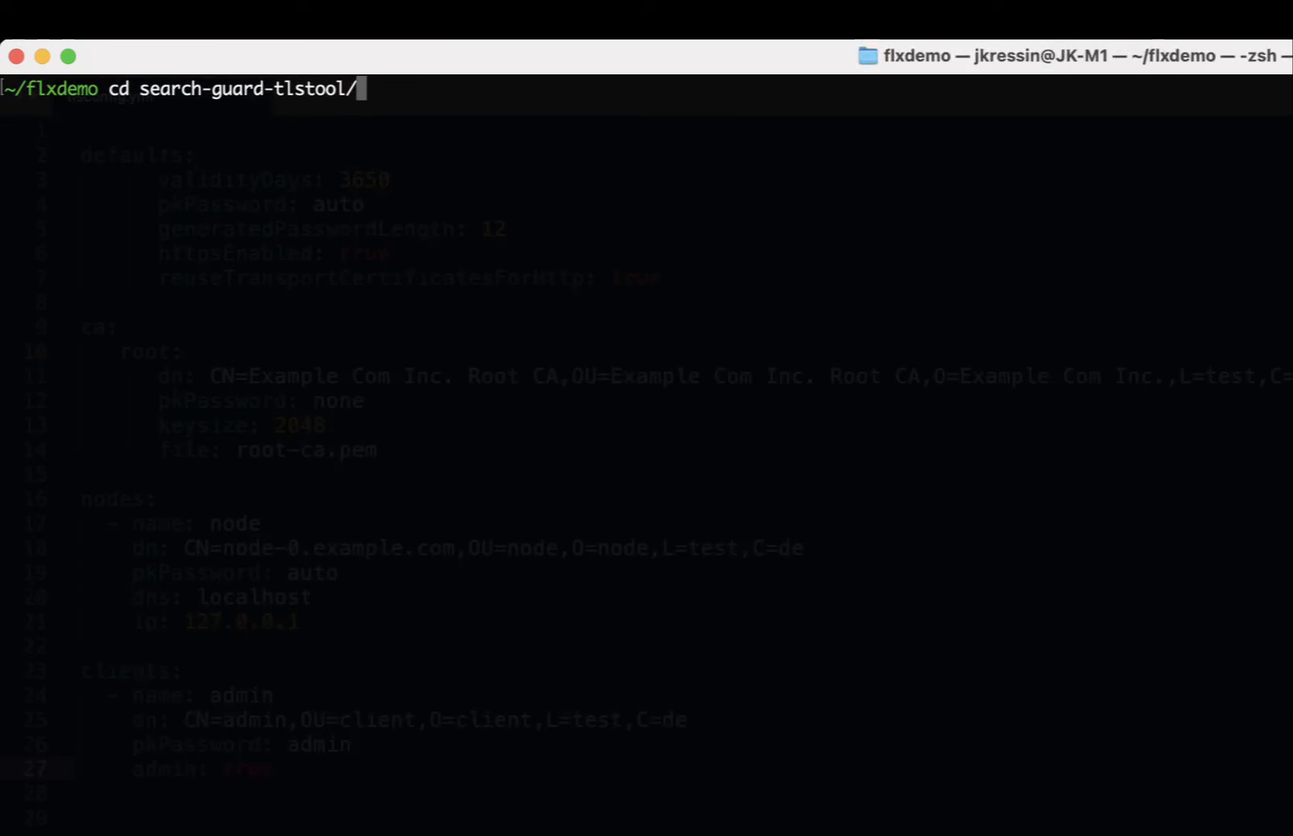
pyautogui.write('tools')
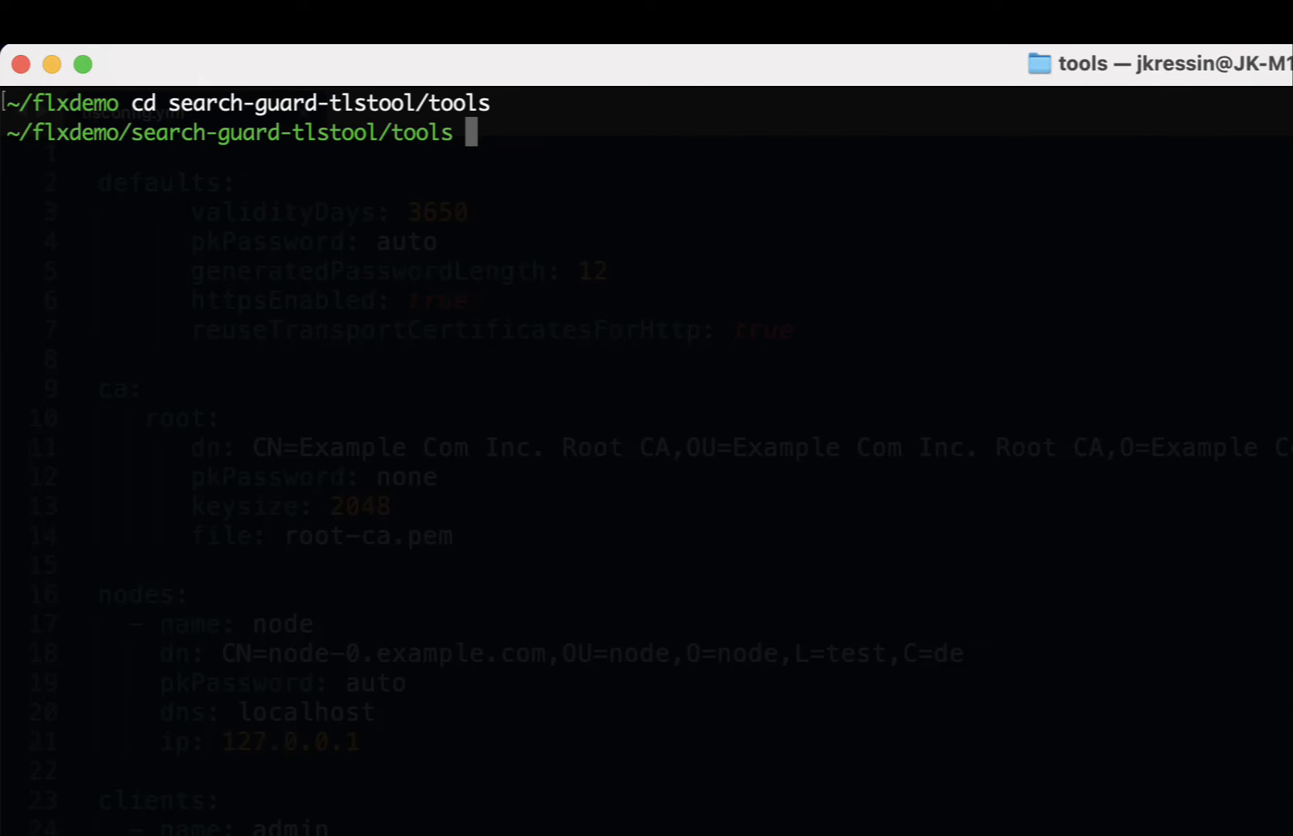
pyautogui.write('./sgtlstool.sh -c ../config/tlsconfig.yml -ca -crt')
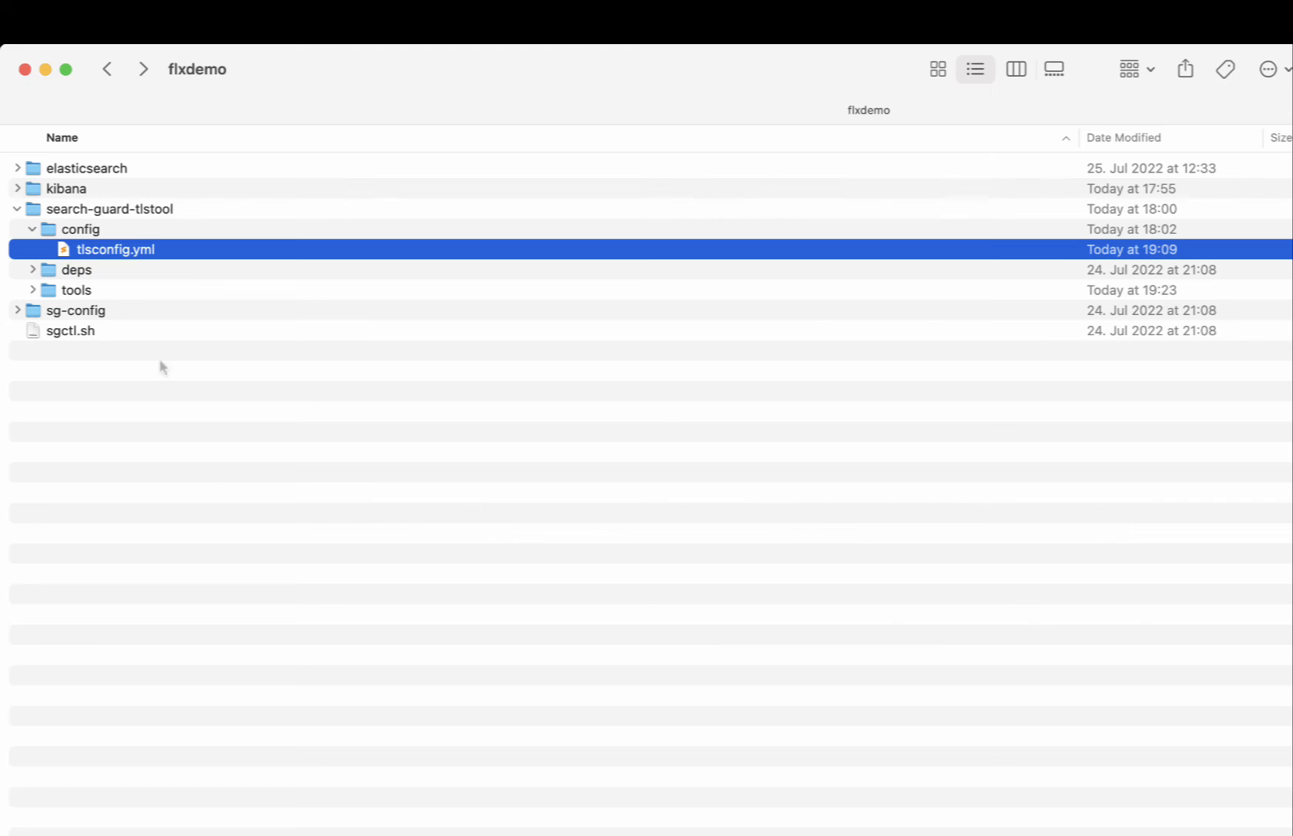
# Select root-ca.pem, node.pem and node.key in the tools/out folder
pyautogui.click(33, 290)
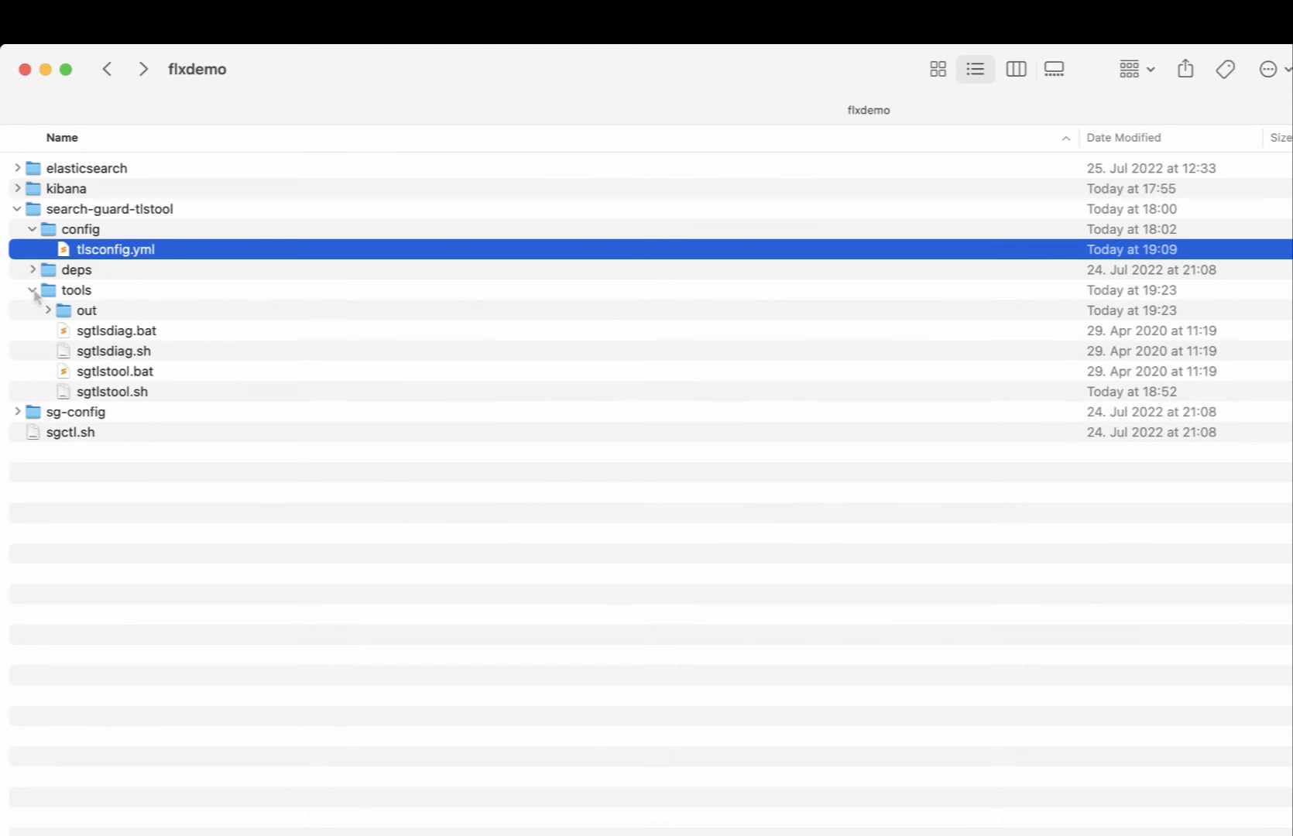
pyautogui.click(48, 311)
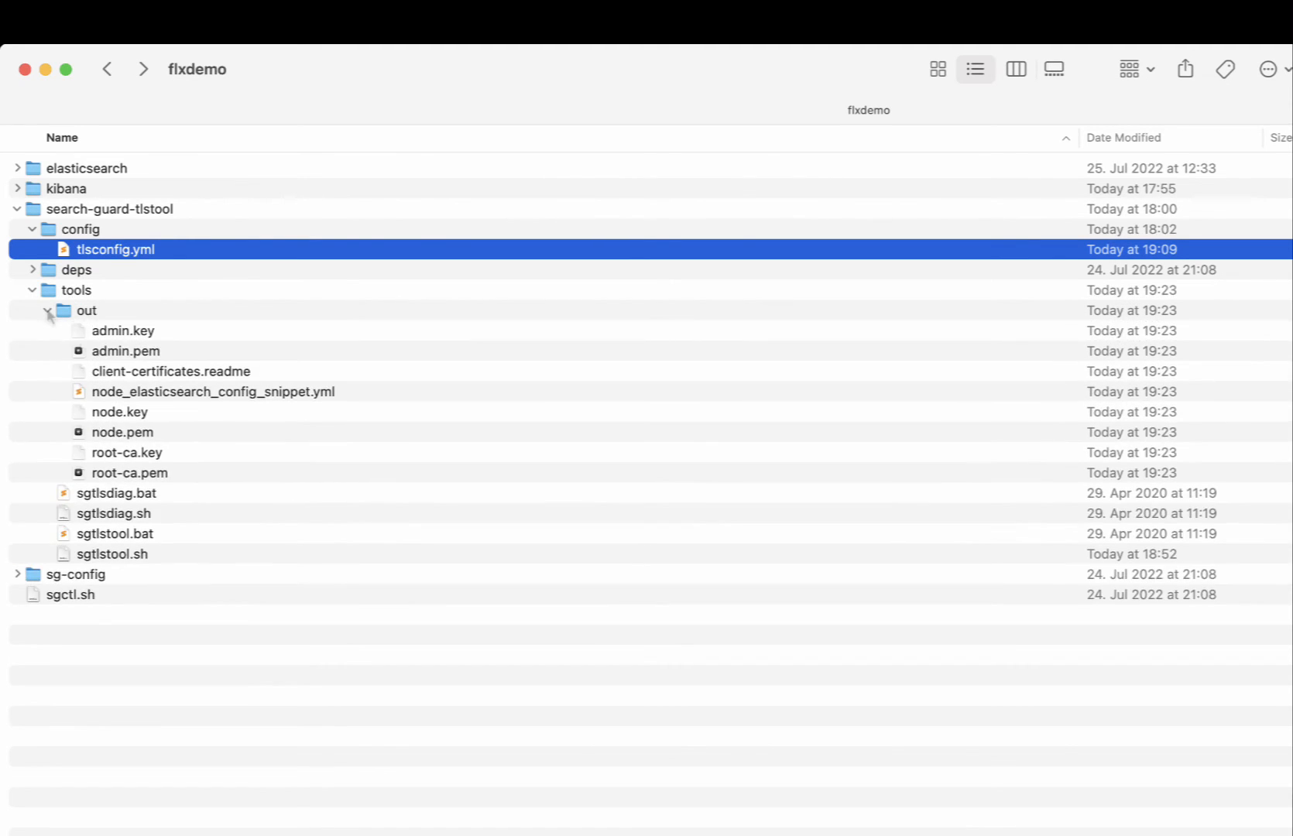
pyautogui.click(86, 311)
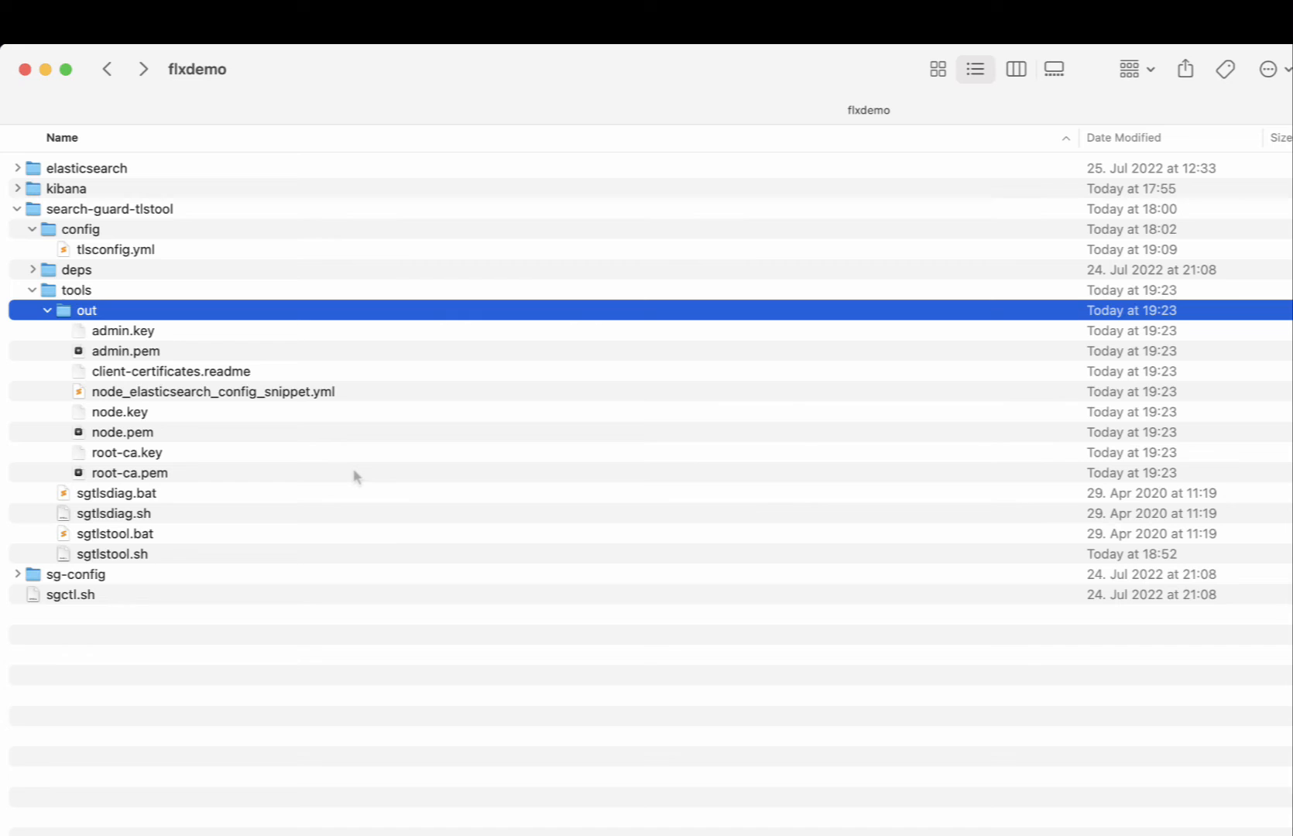
pyautogui.moveTo(155, 474)
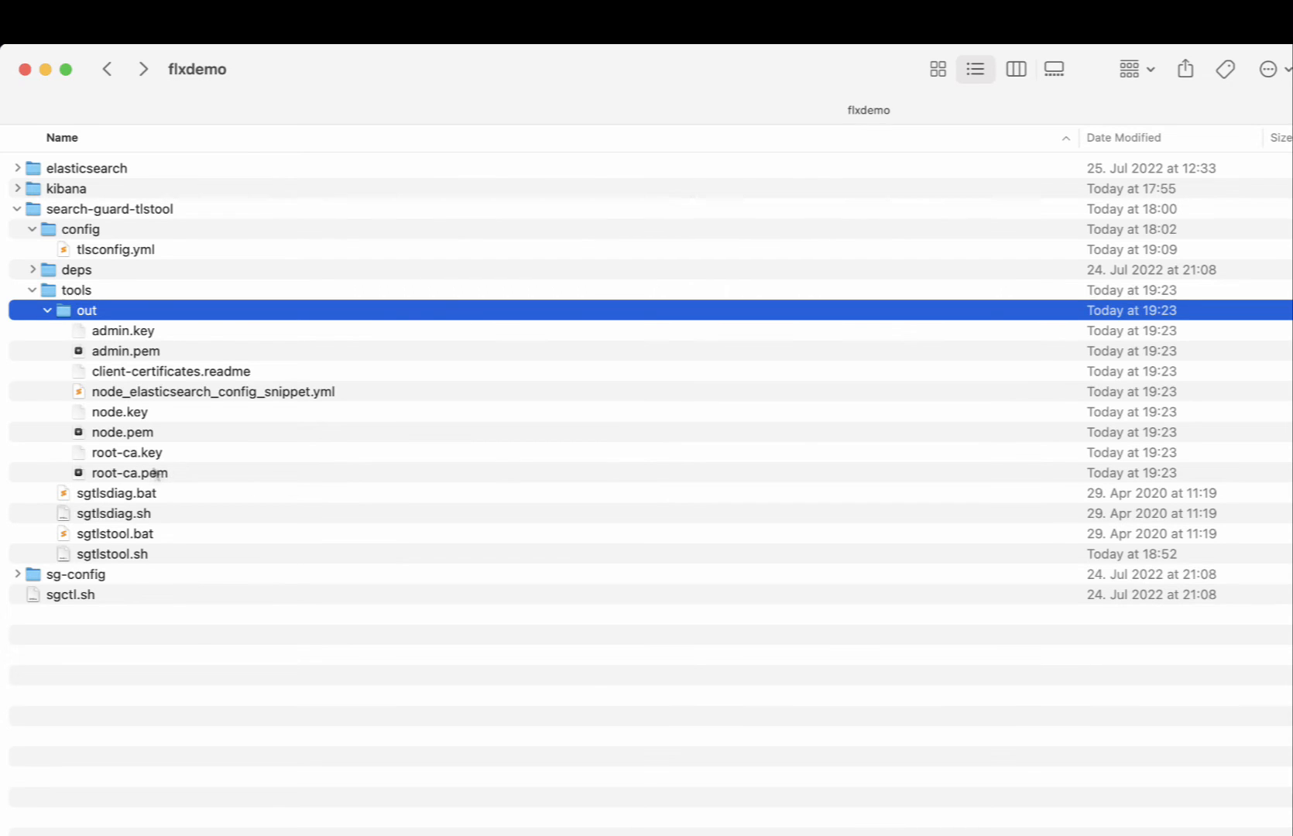
pyautogui.click(129, 472)
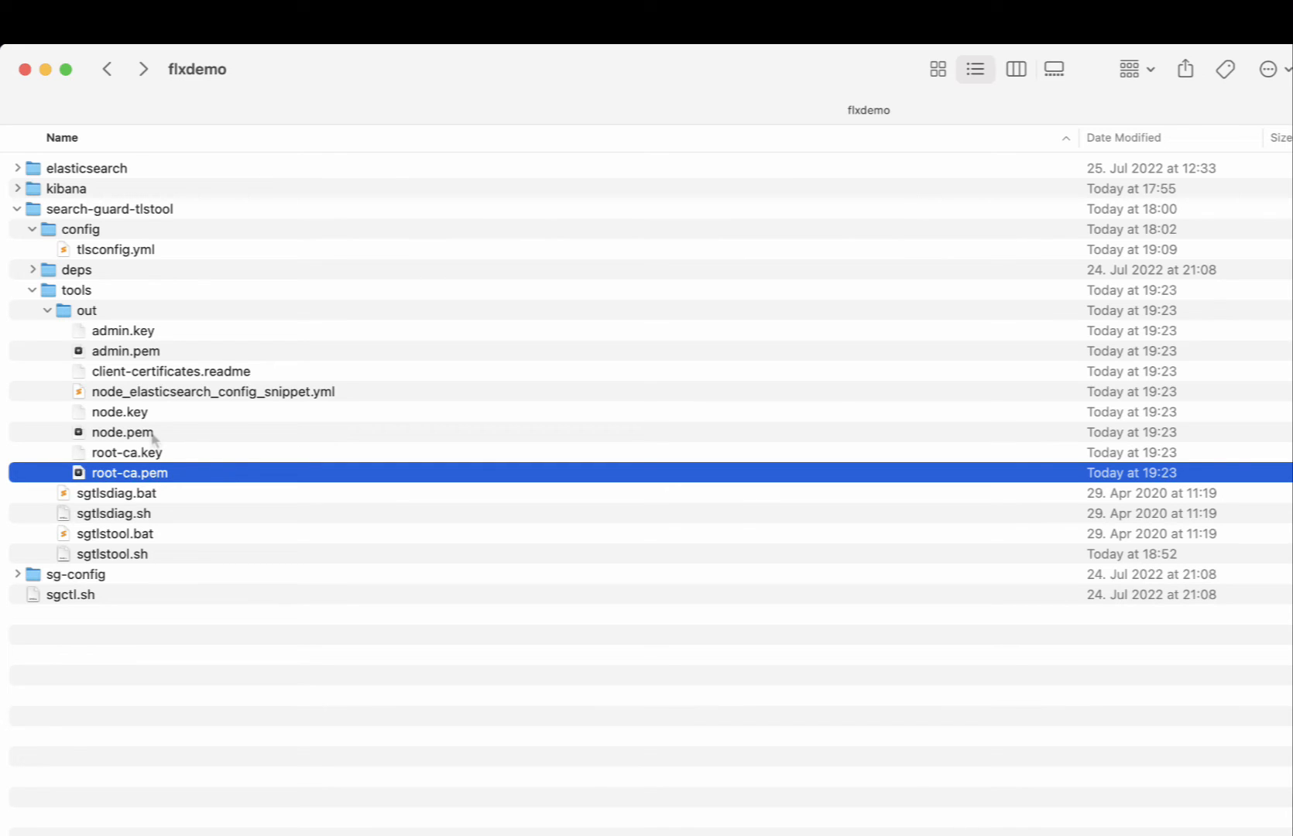
pyautogui.moveTo(125, 433)
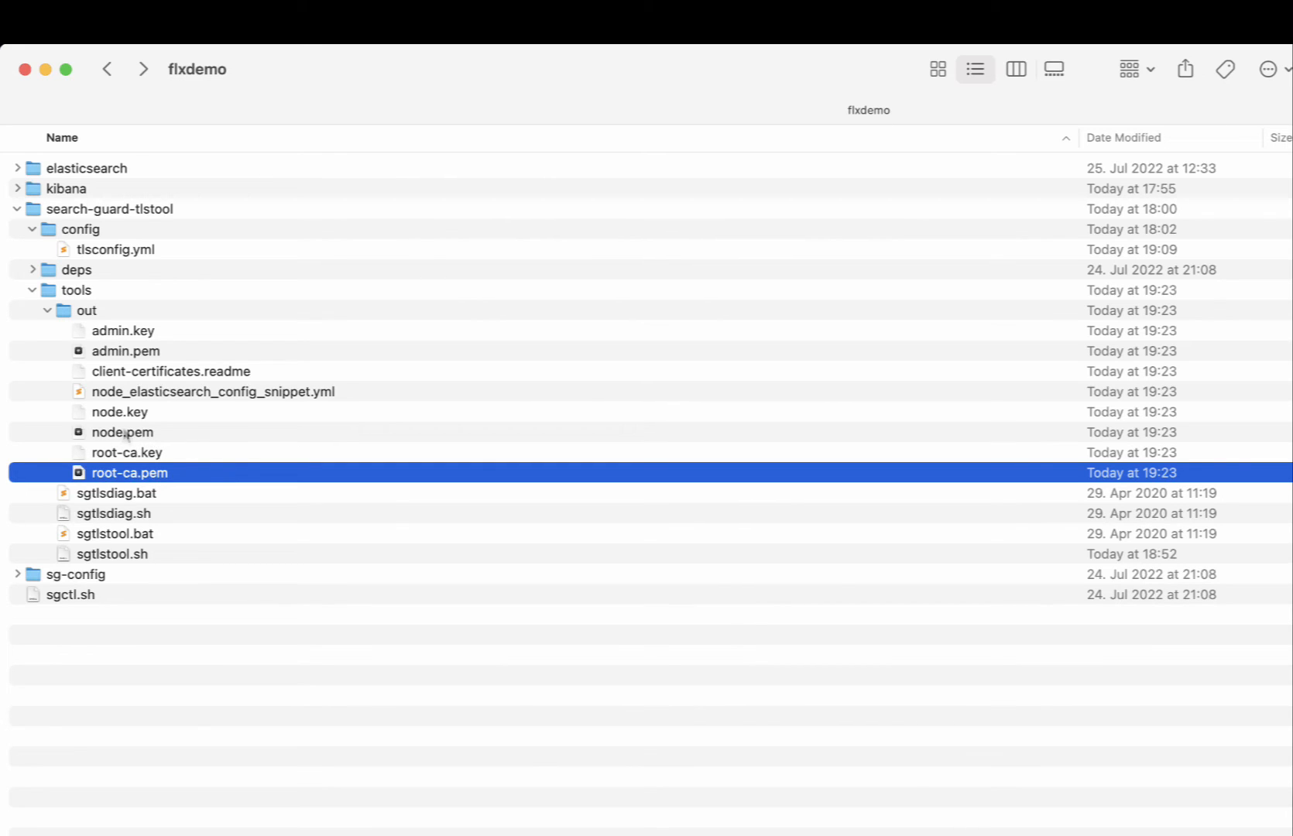
pyautogui.click(123, 432)
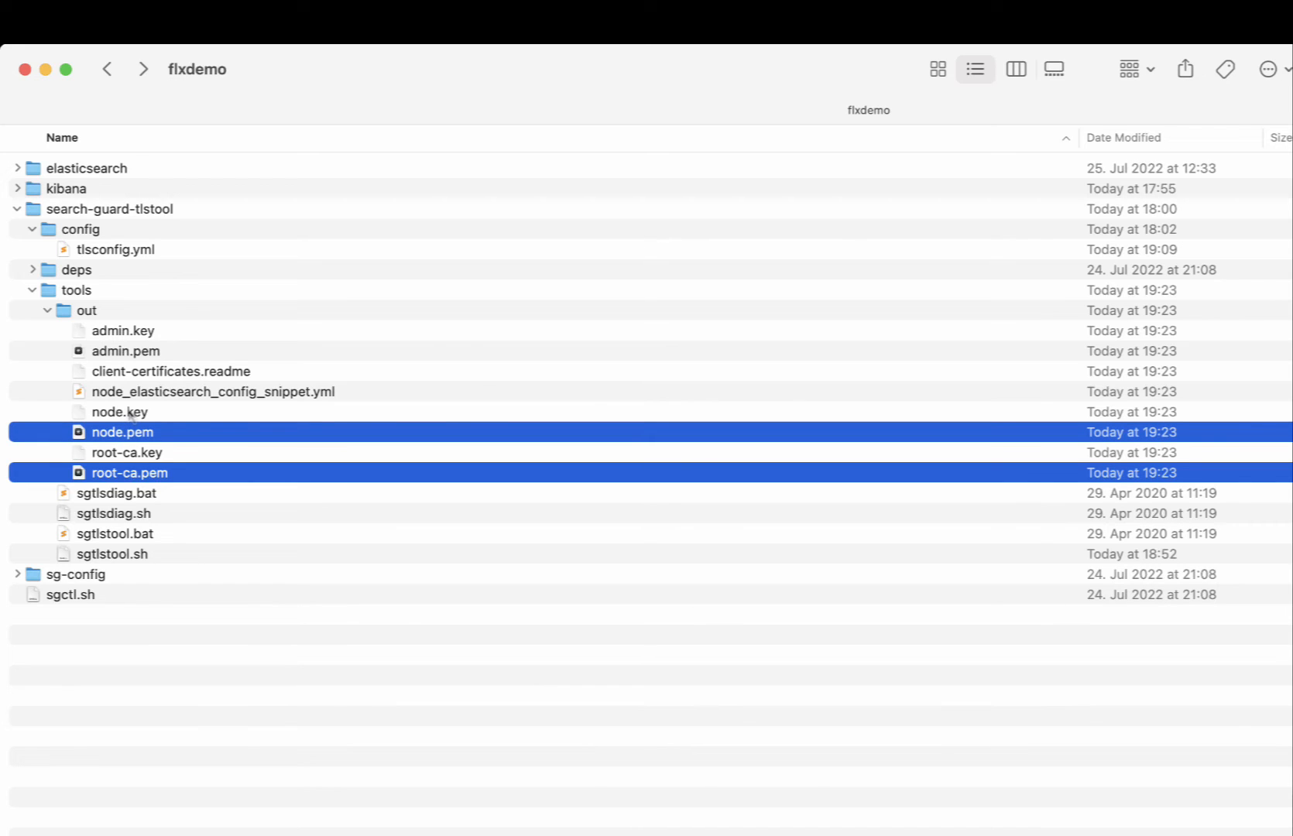
pyautogui.click(119, 411)
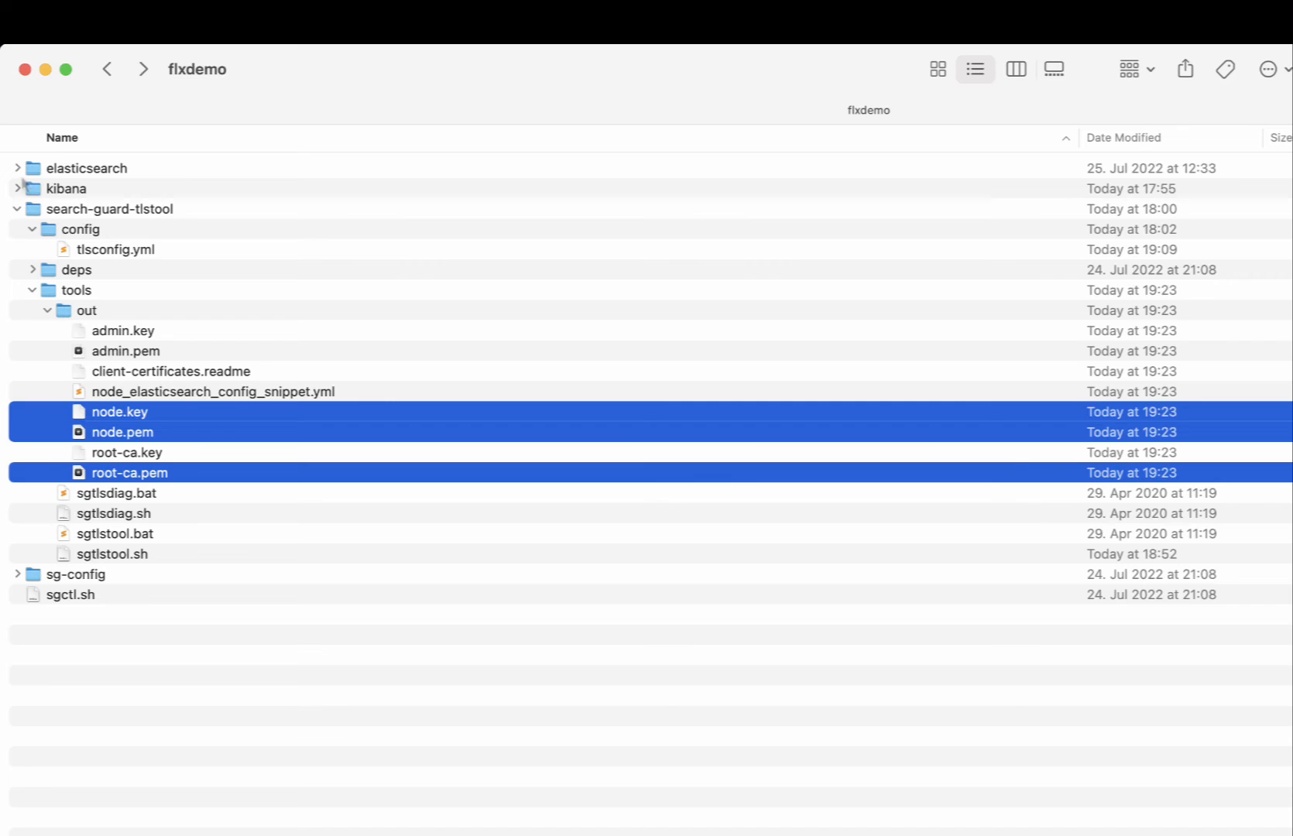
# Copy the three certificates into elasticsearch/config, then return to flxdemo
pyautogui.click(17, 168)
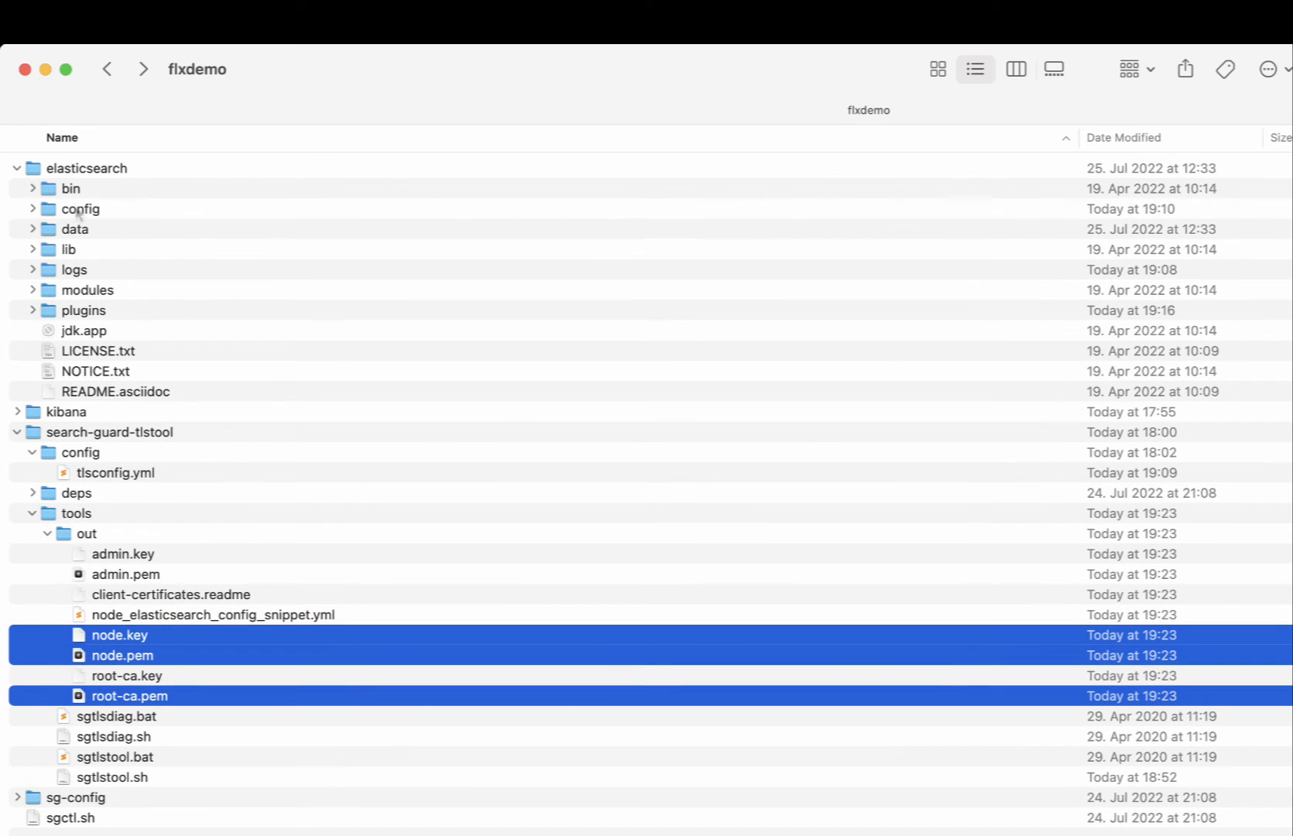
pyautogui.doubleClick(80, 209)
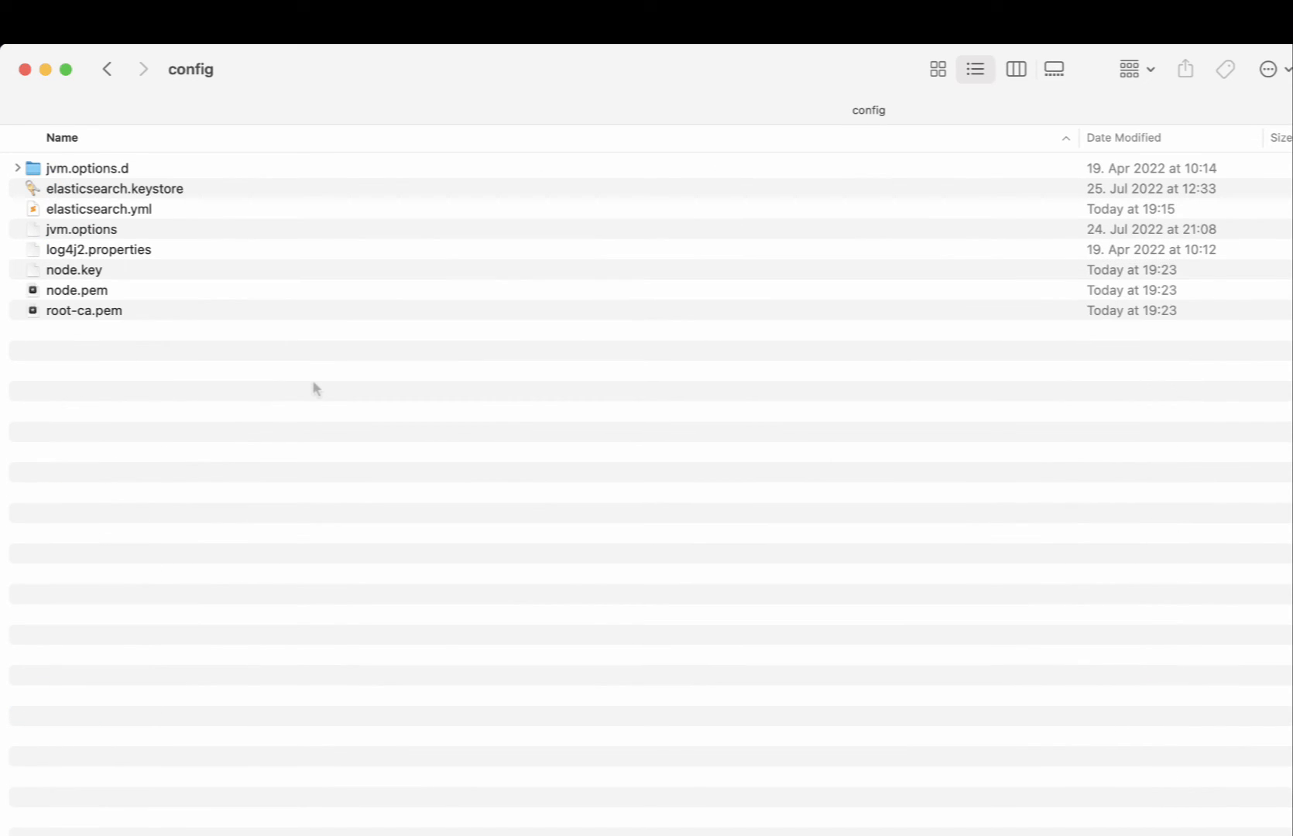
pyautogui.click(107, 68)
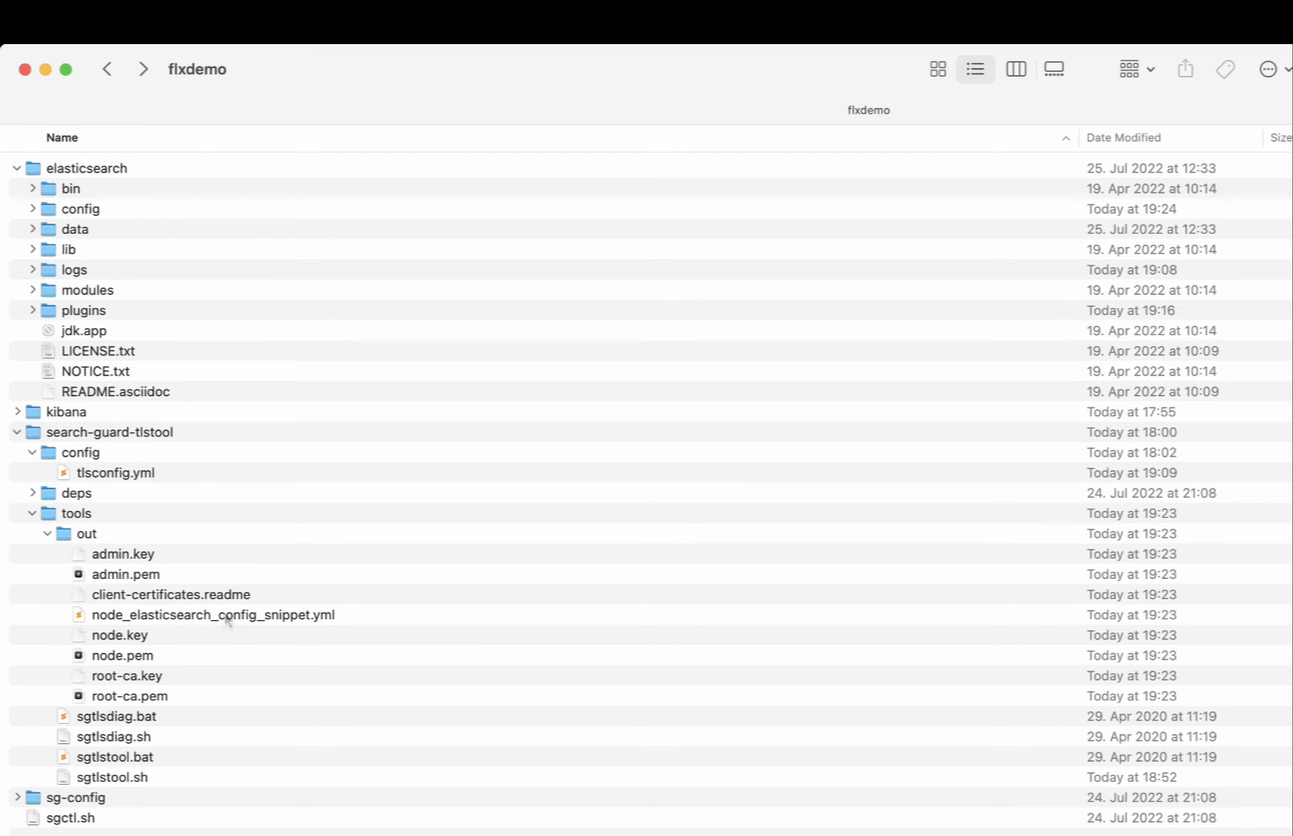
# Open node_elasticsearch_config_snippet.yml in Sublime Text to view its TLS settings
pyautogui.doubleClick(212, 615)
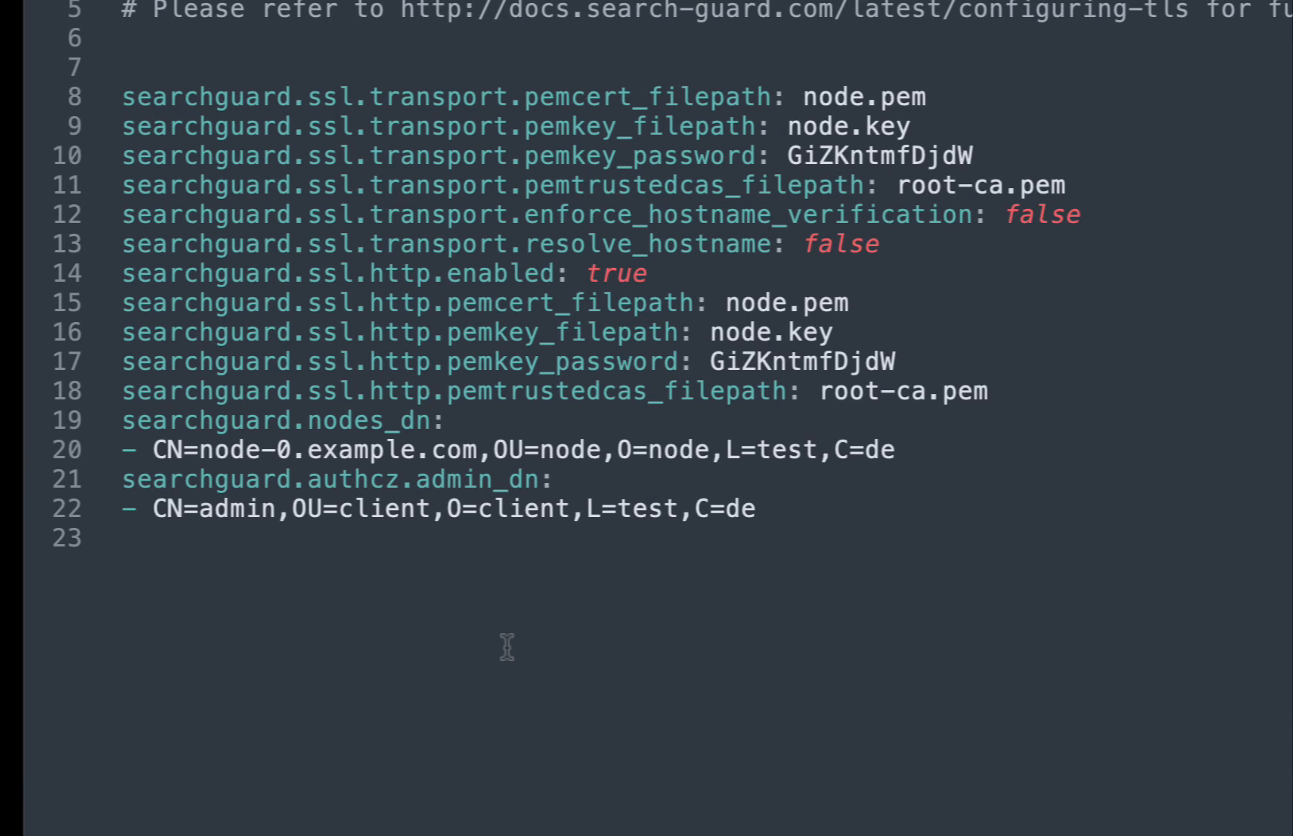
pyautogui.moveTo(870, 192)
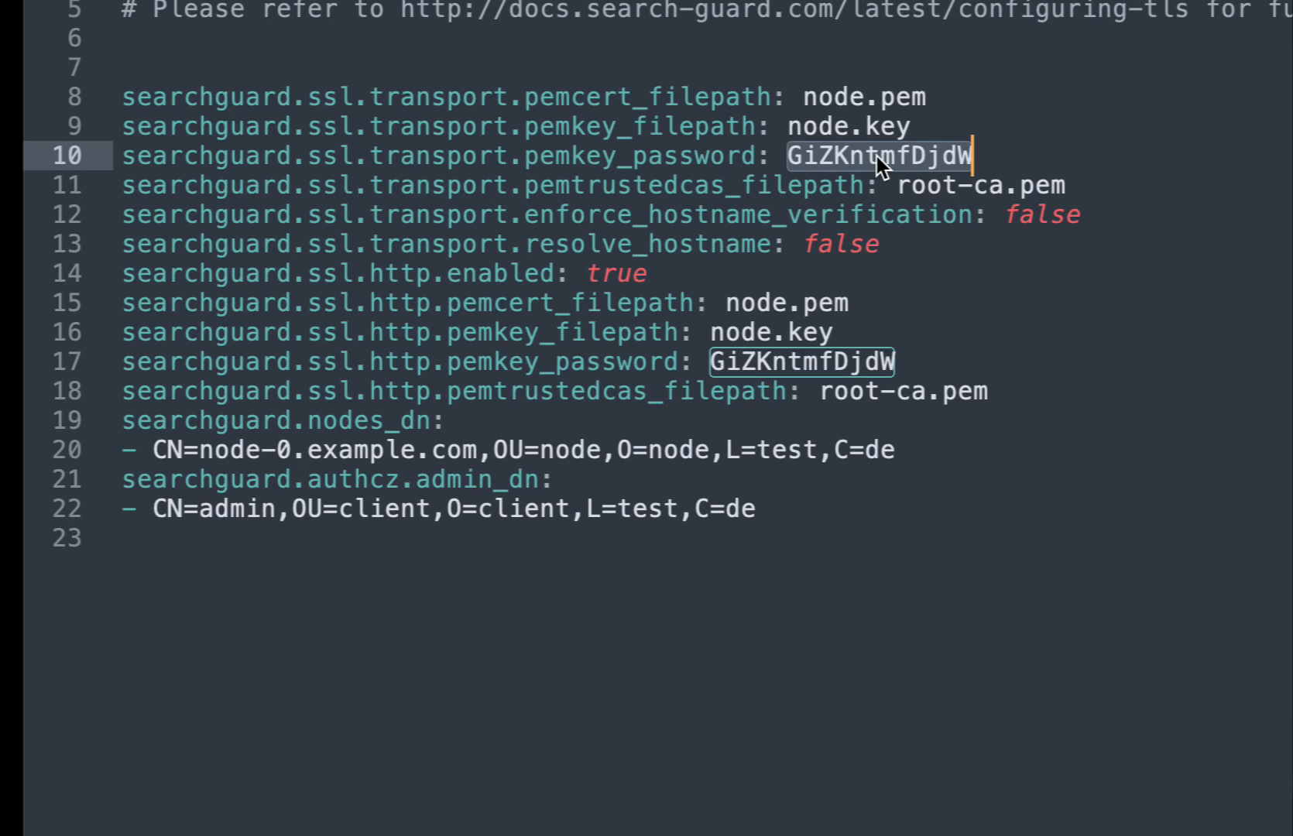
pyautogui.moveTo(842, 94)
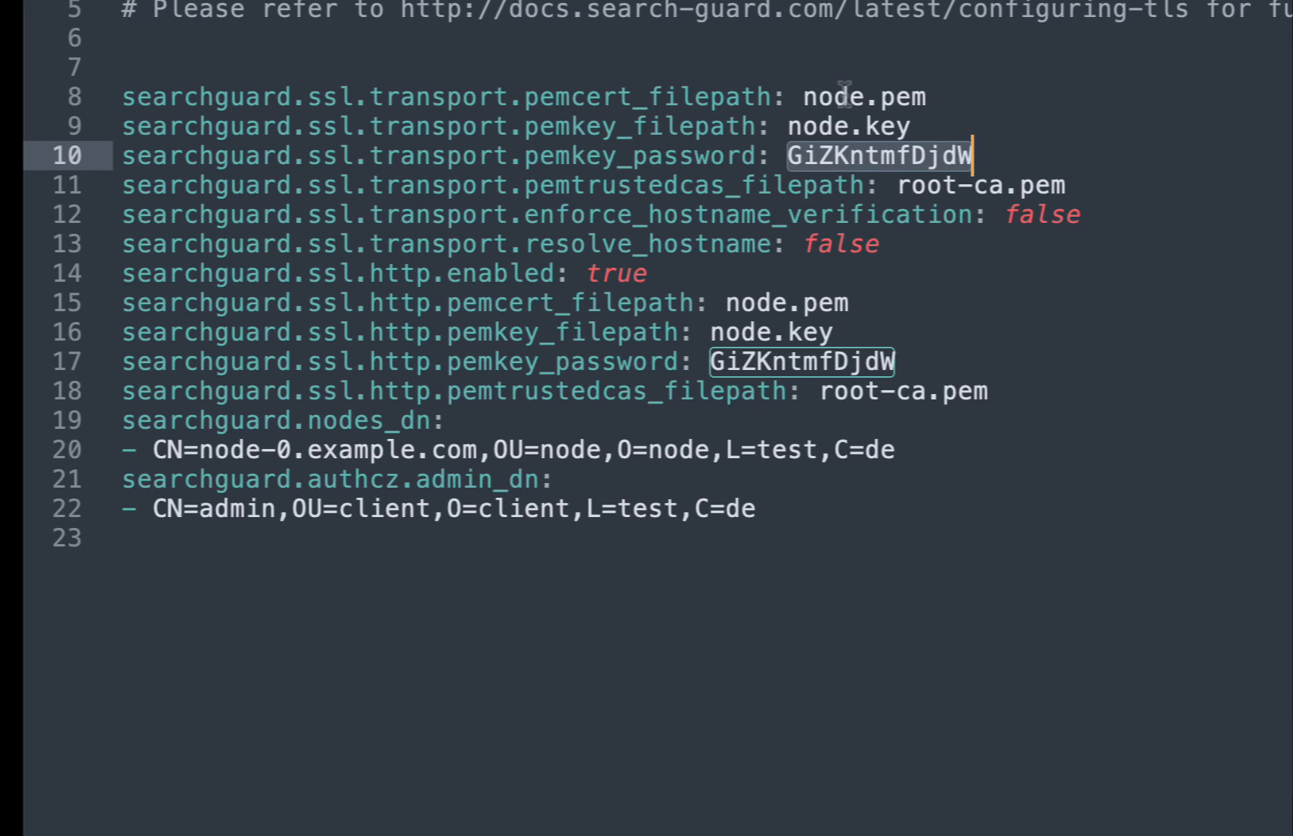
pyautogui.moveTo(775, 299)
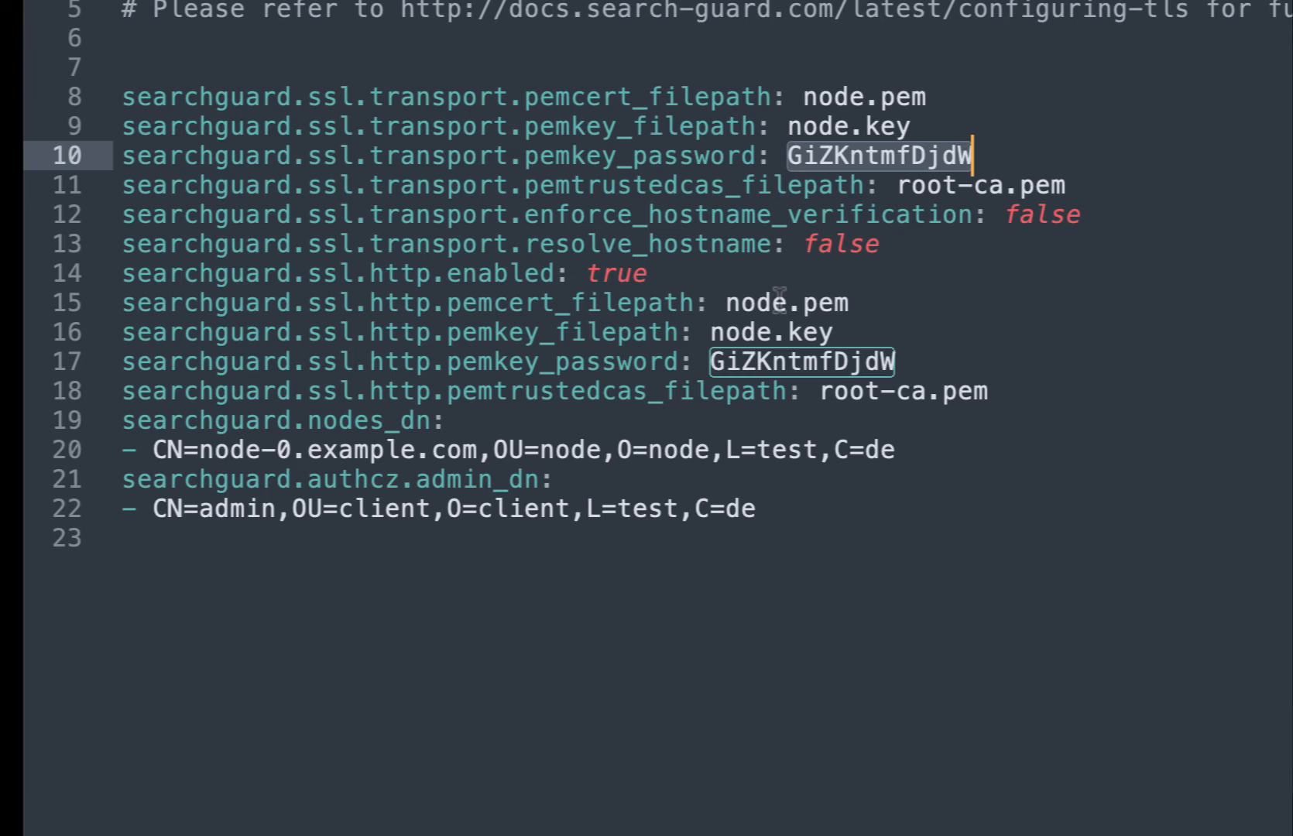
pyautogui.moveTo(452, 422)
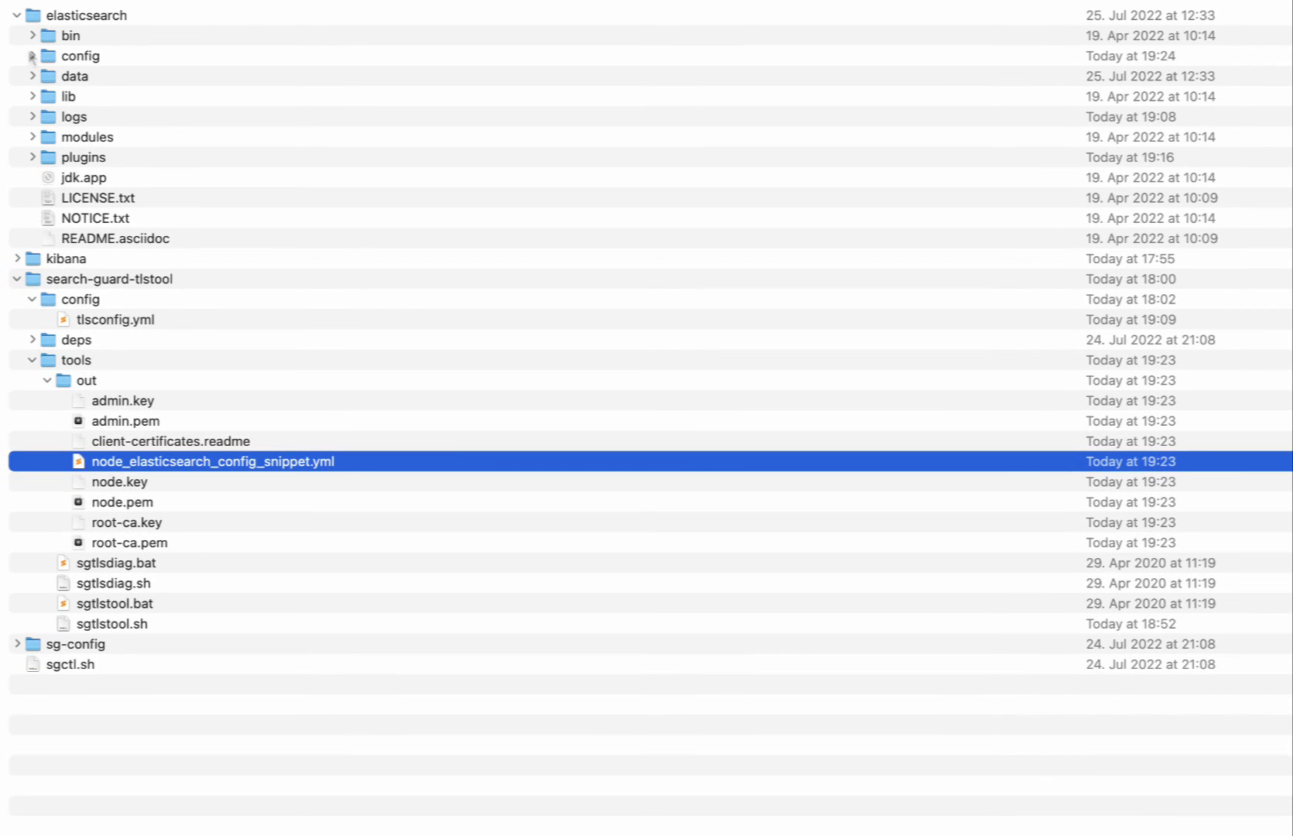
# Open elasticsearch.yml from the config folder and scroll to its end for the snippet
pyautogui.click(30, 55)
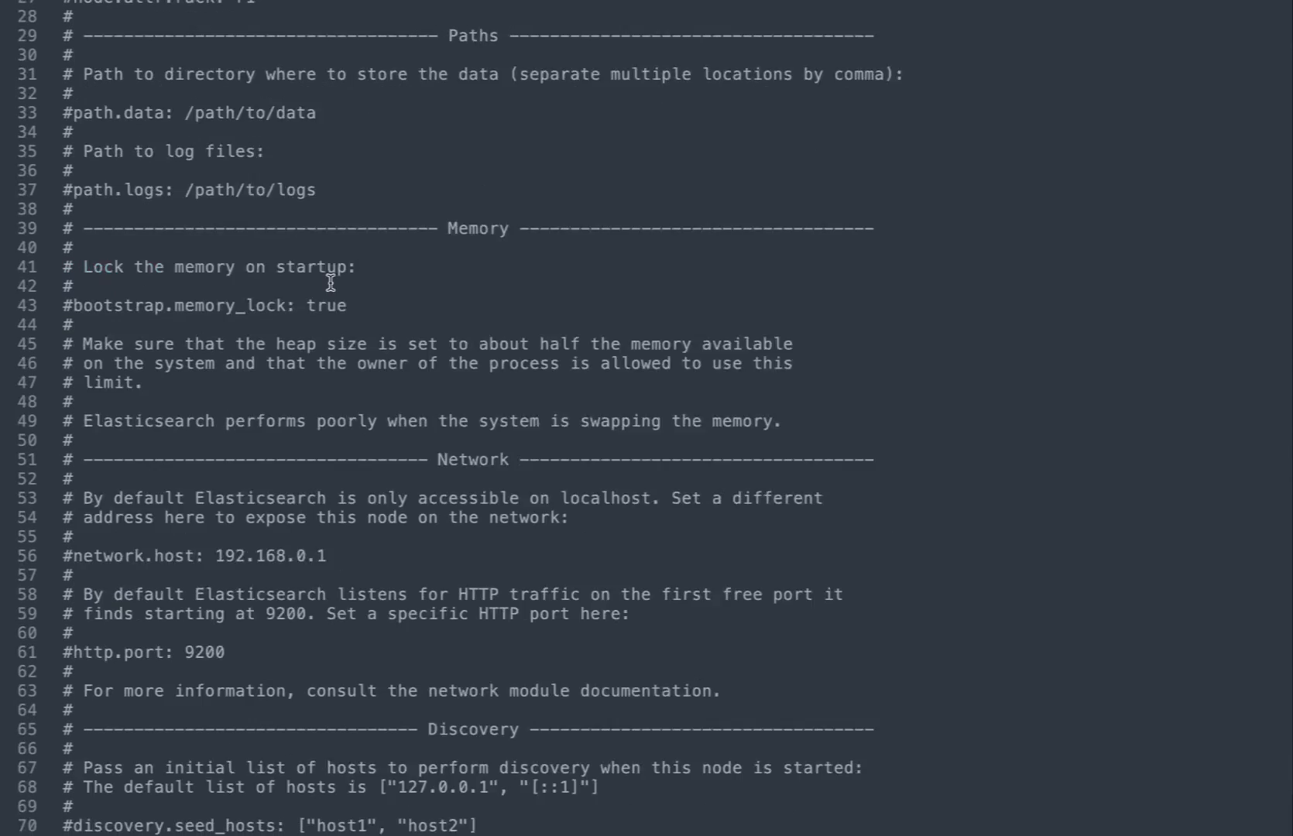
pyautogui.scroll(-3)
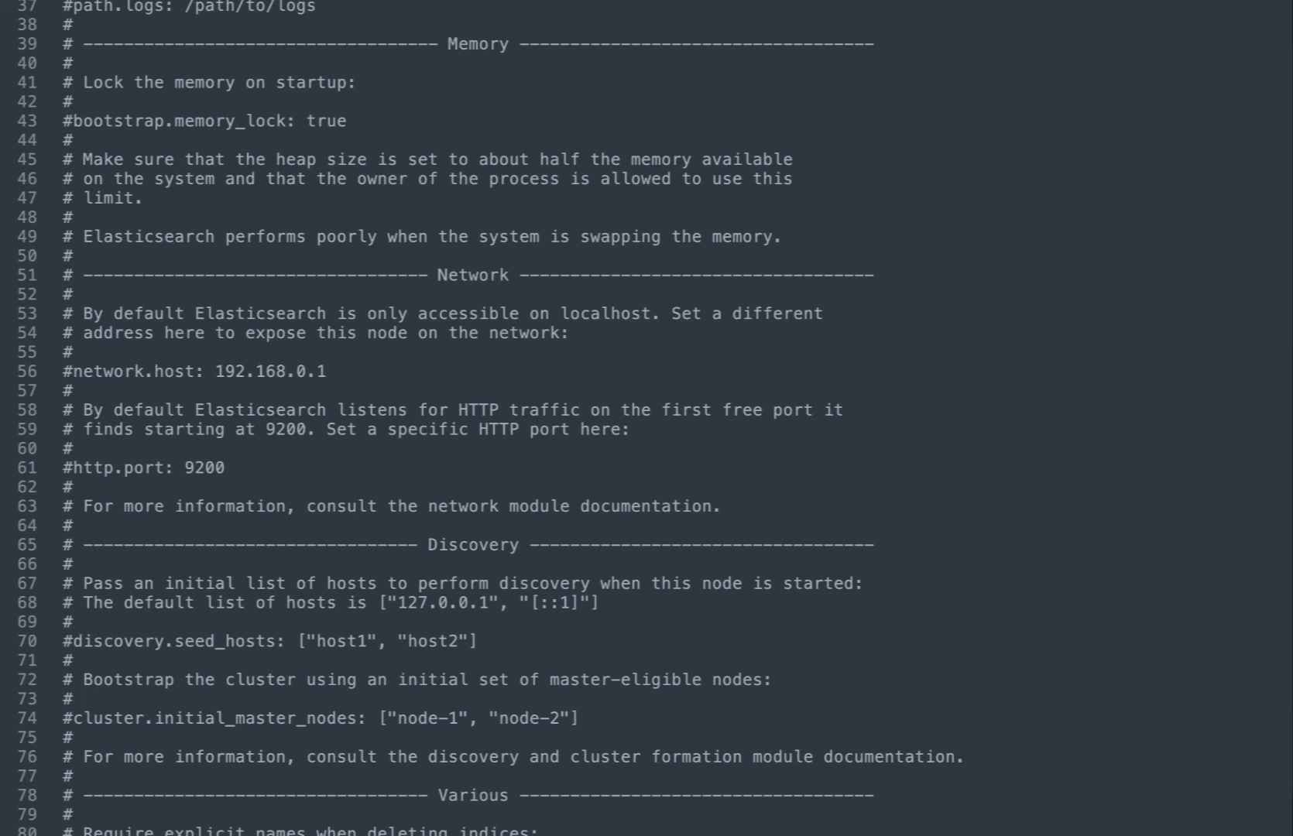
pyautogui.scroll(-3)
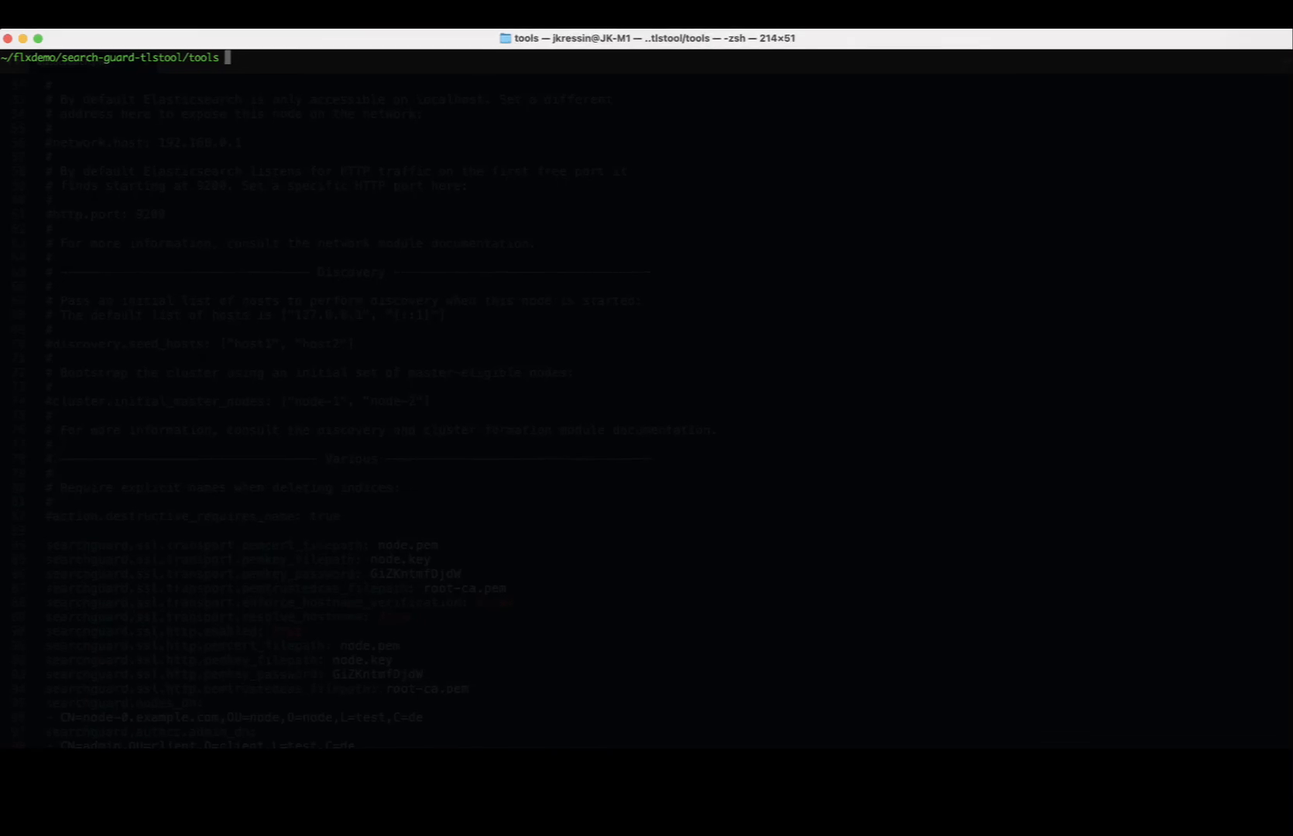
# Move into ../../elasticsearch in Terminal and launch Elasticsearch
pyautogui.write('cd .')
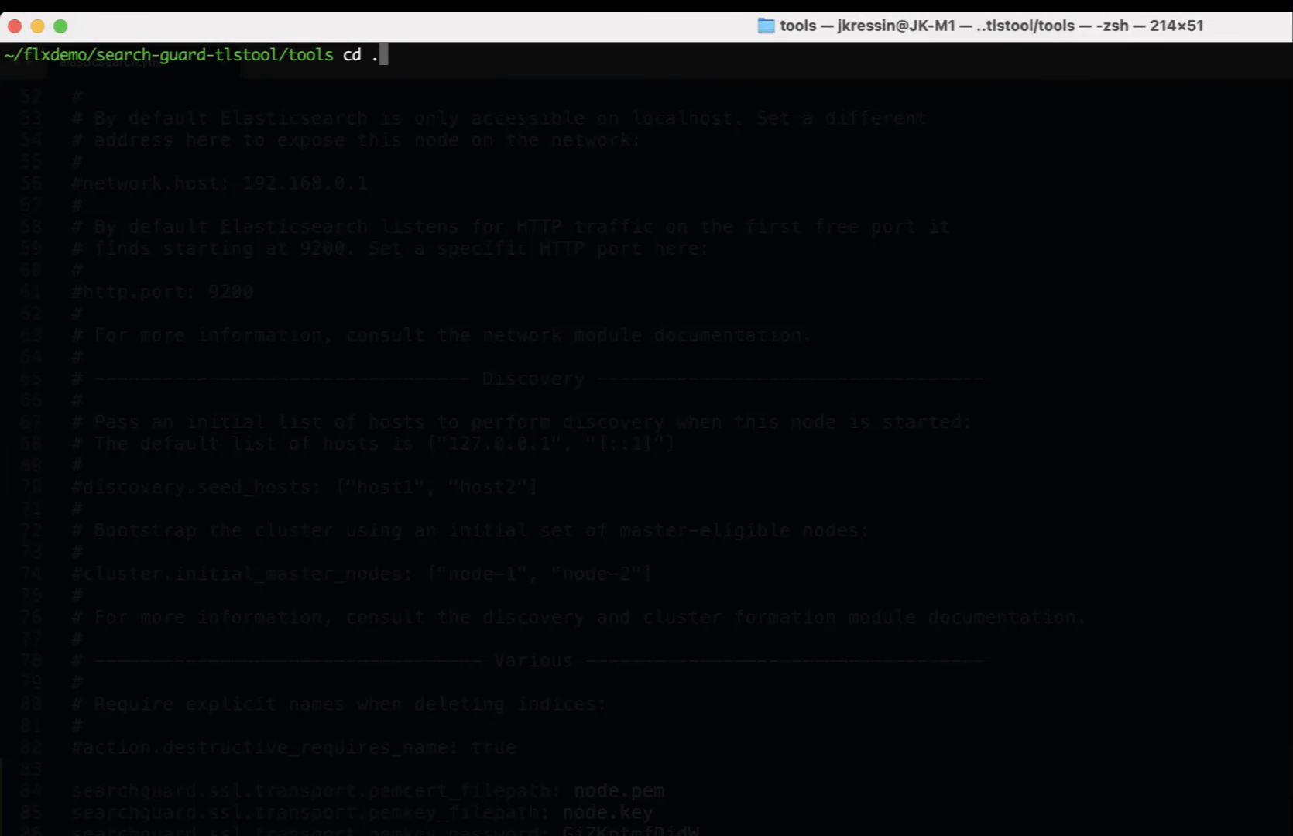
pyautogui.write('./../elasticsearch')
pyautogui.write('bin')
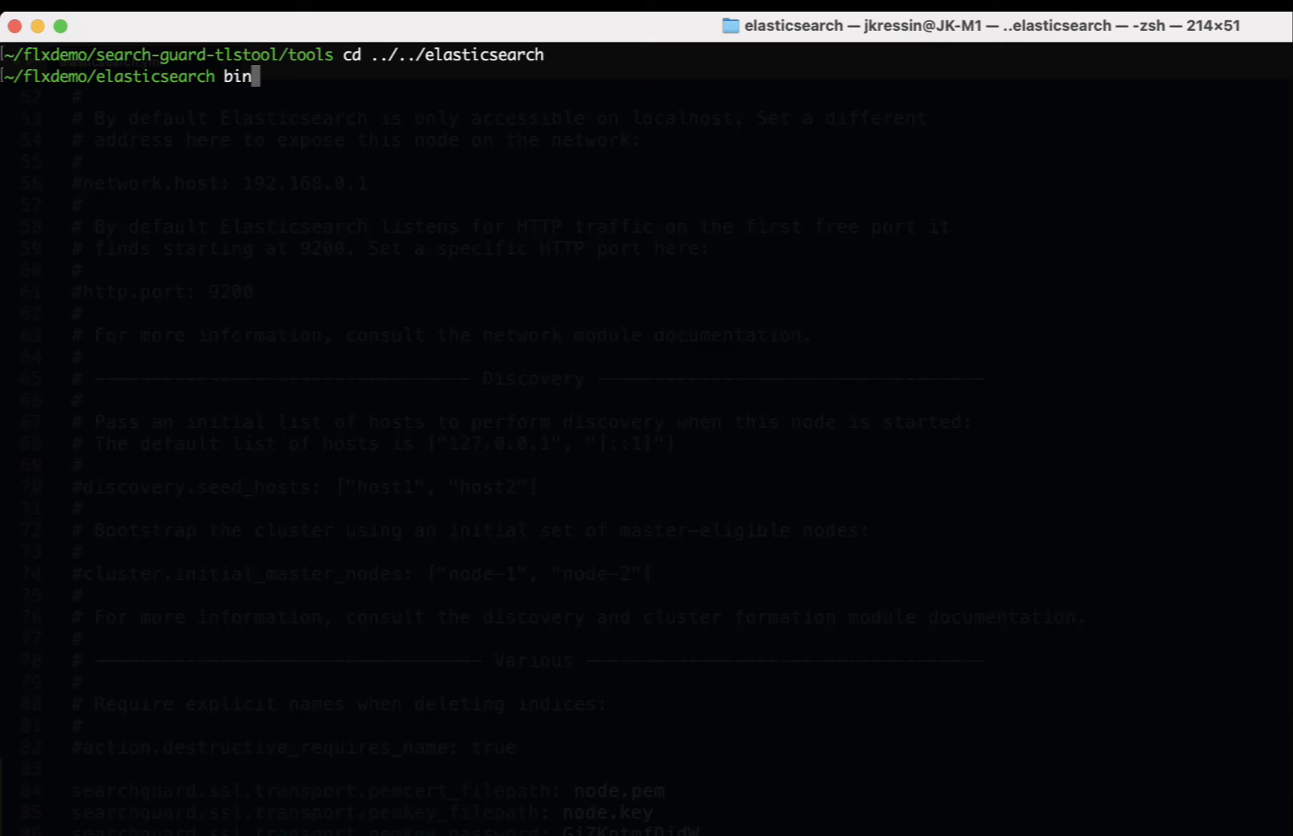
pyautogui.write('/elasticsearch')
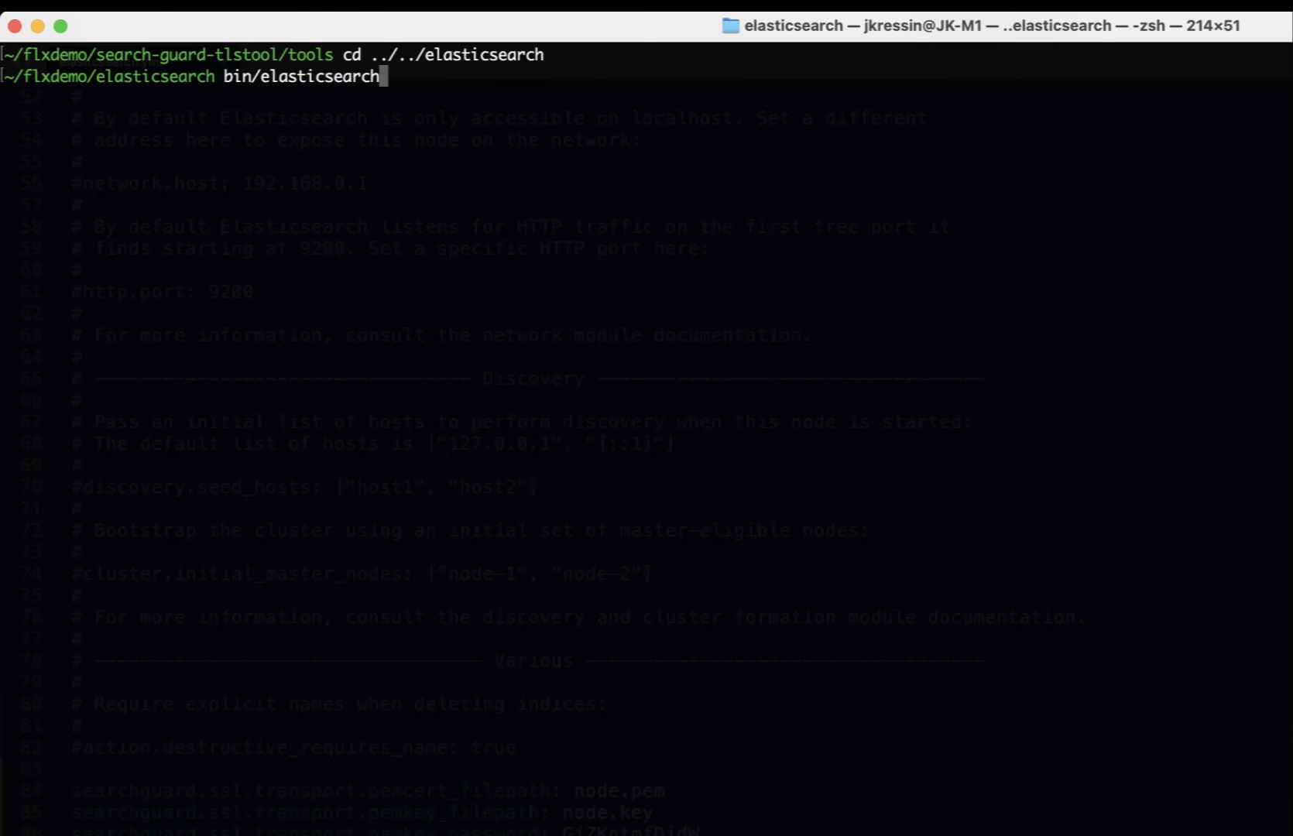
pyautogui.press('Return')
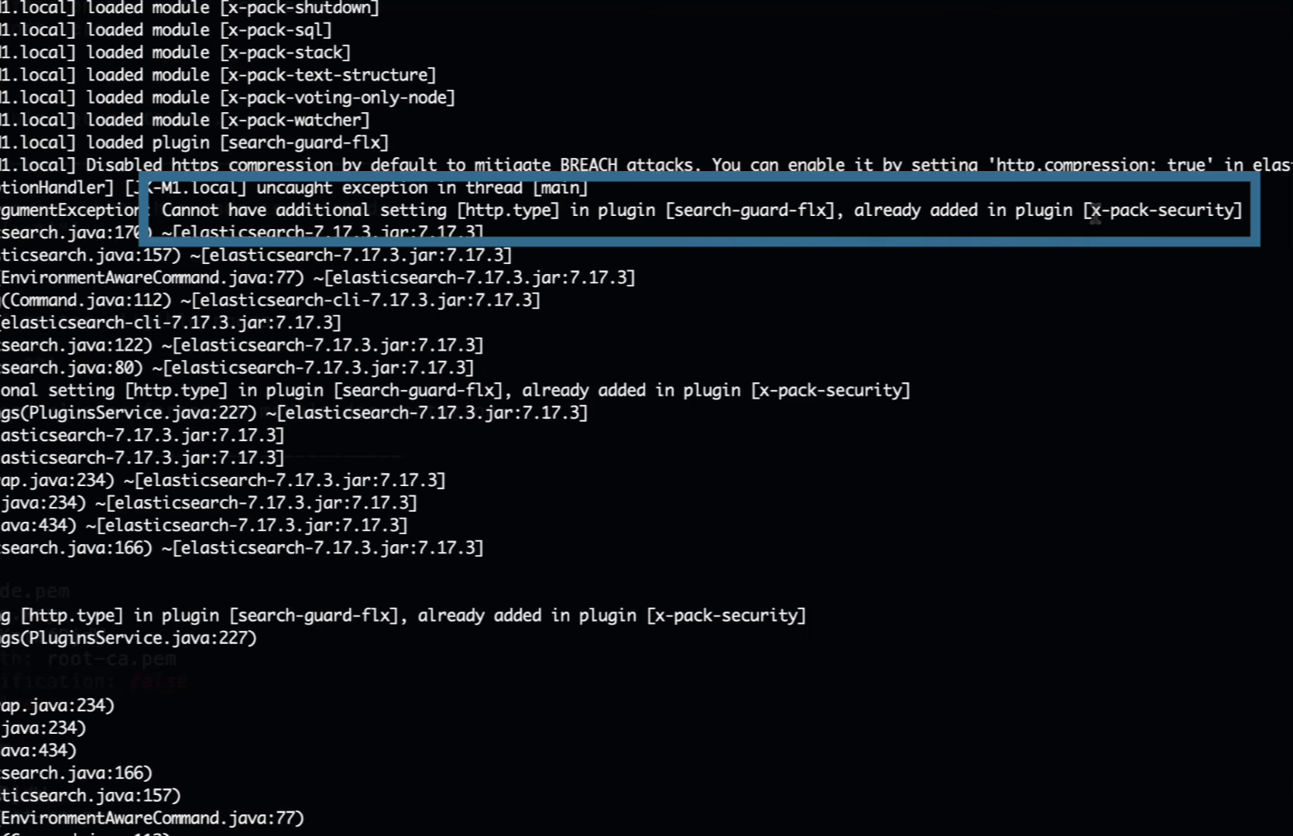
pyautogui.moveTo(797, 211)
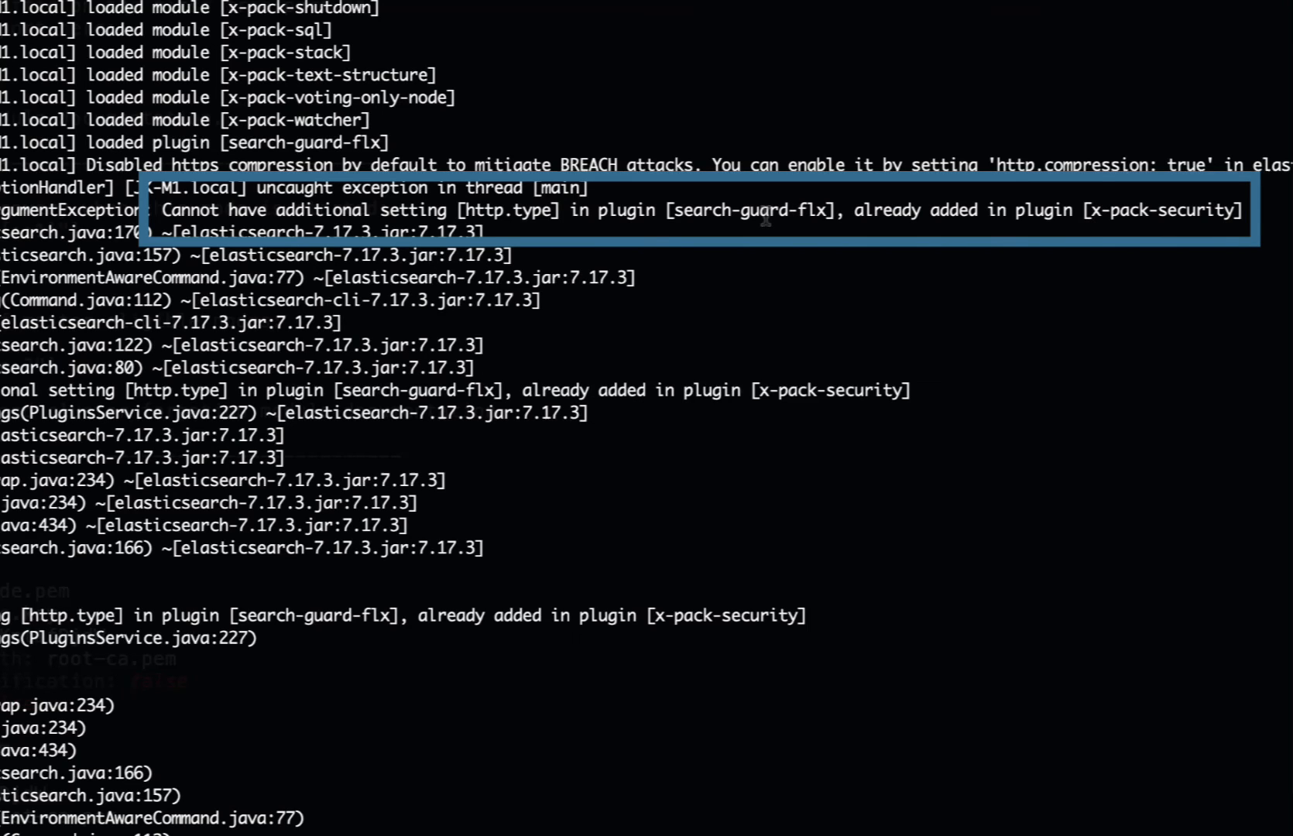
pyautogui.moveTo(724, 283)
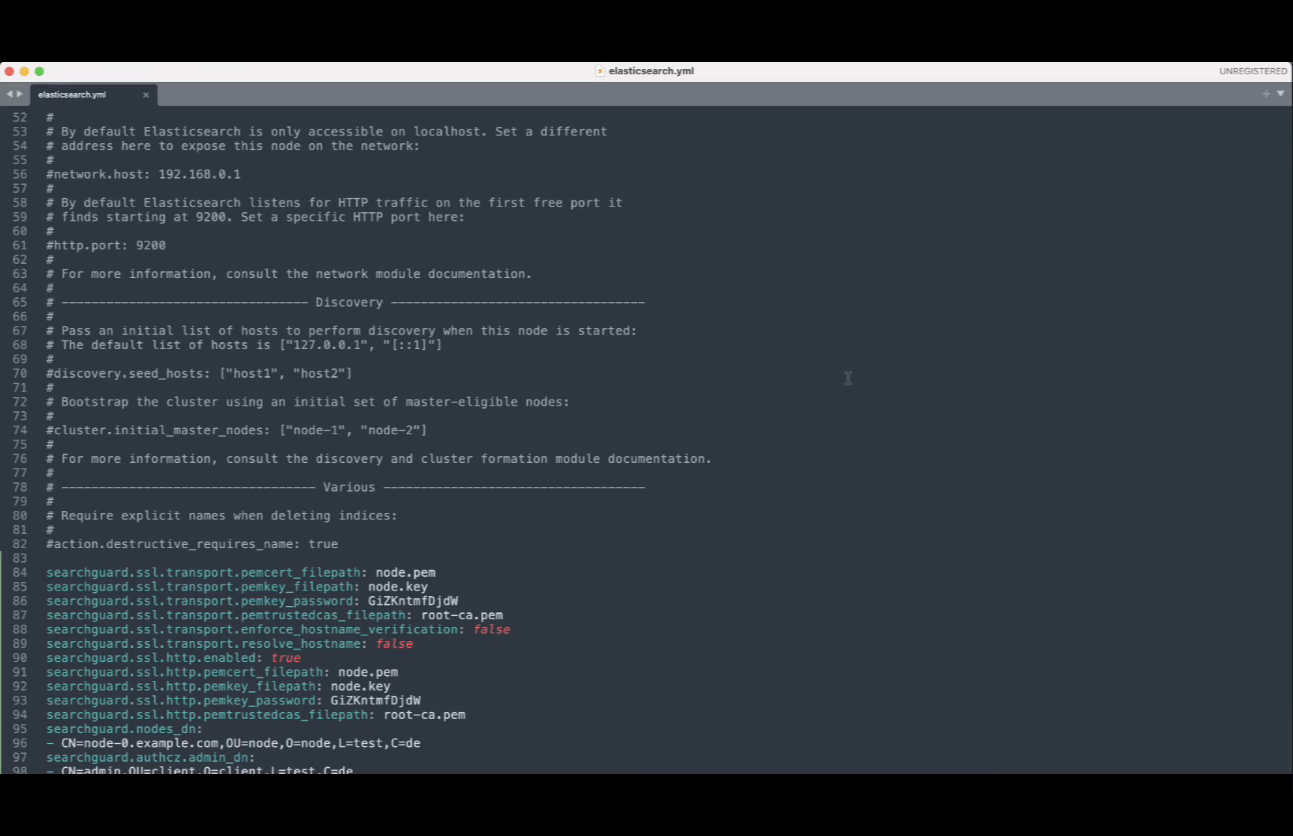
# Review elasticsearch.yml, then relaunch Elasticsearch with bin/elasticsearch
pyautogui.scroll(-3)
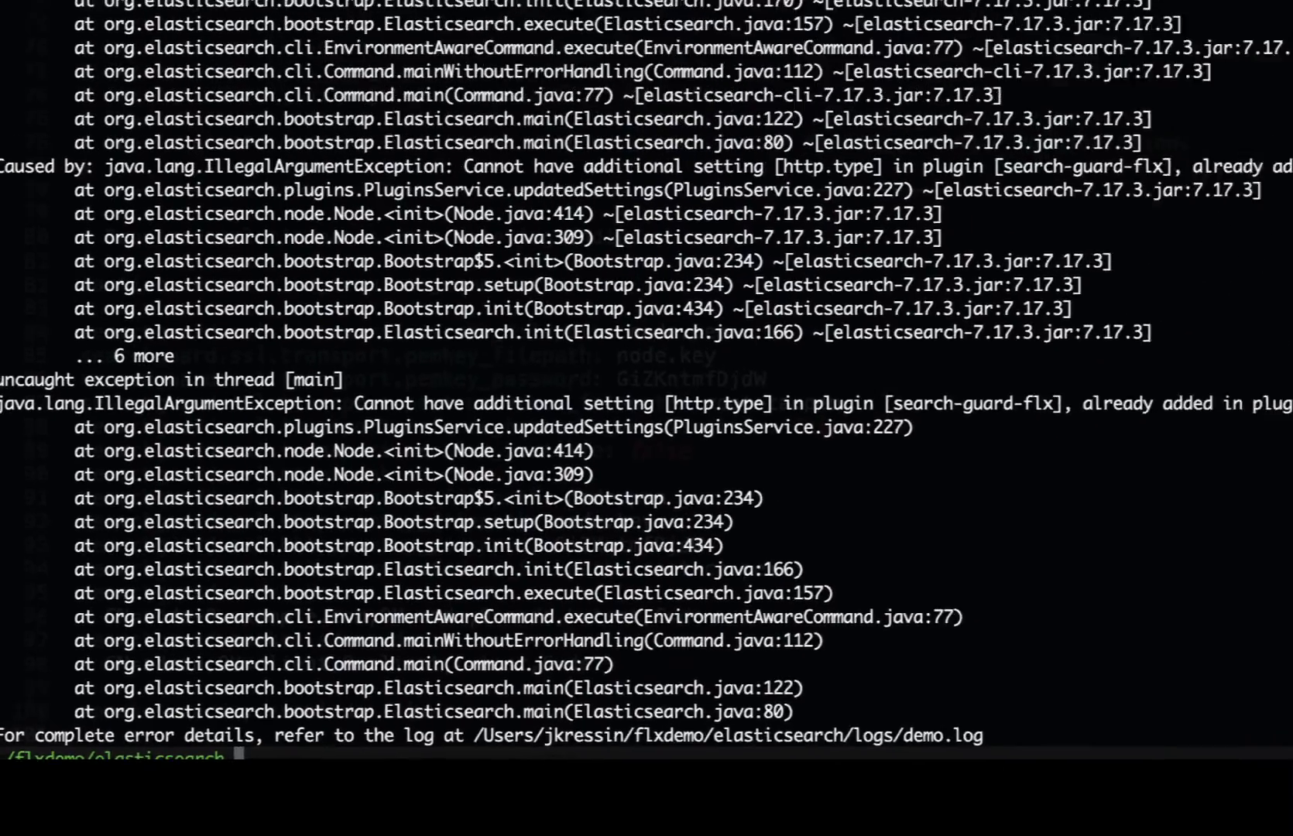
pyautogui.write('bin/elasticsearch')
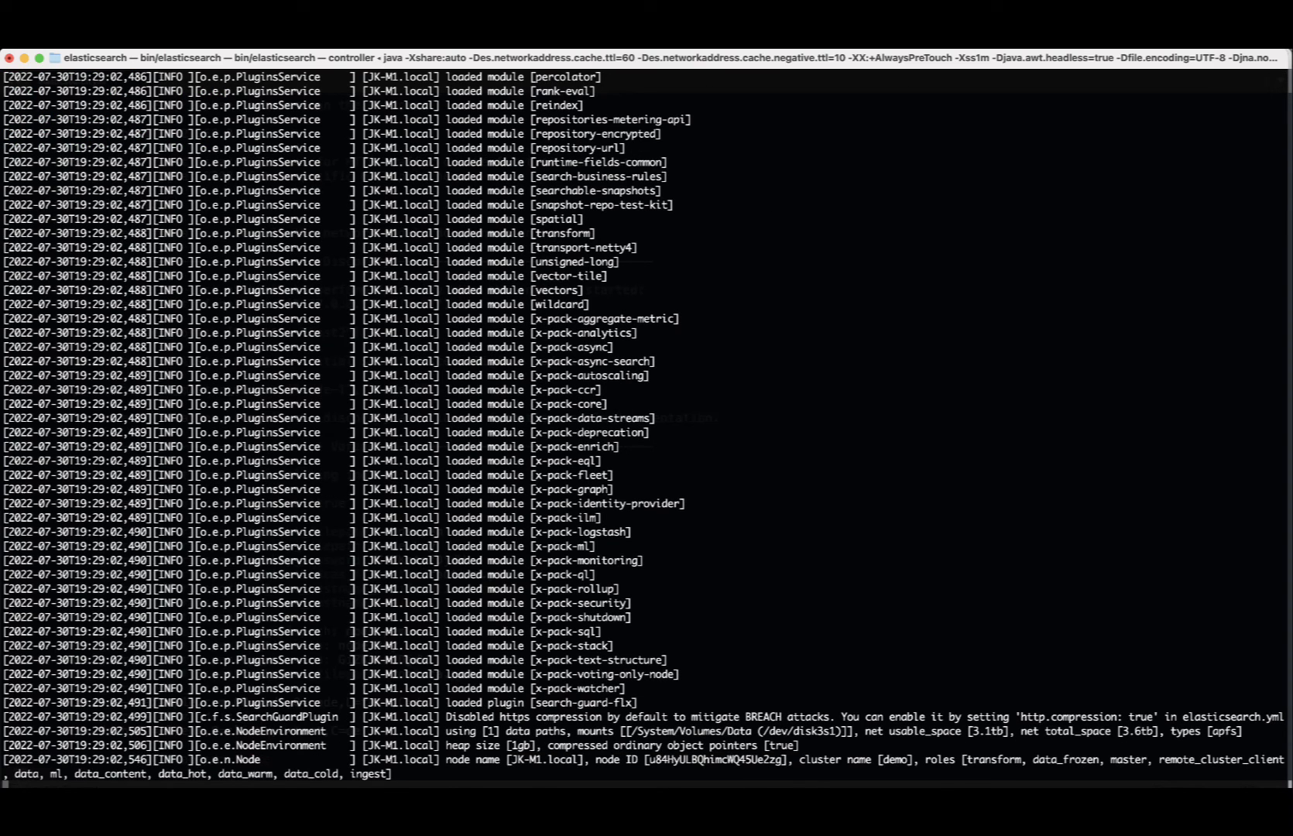
# Scroll the Terminal log to the SearchGuardPlugin 'Node started' and GeoIP database update messages
pyautogui.scroll(-3)
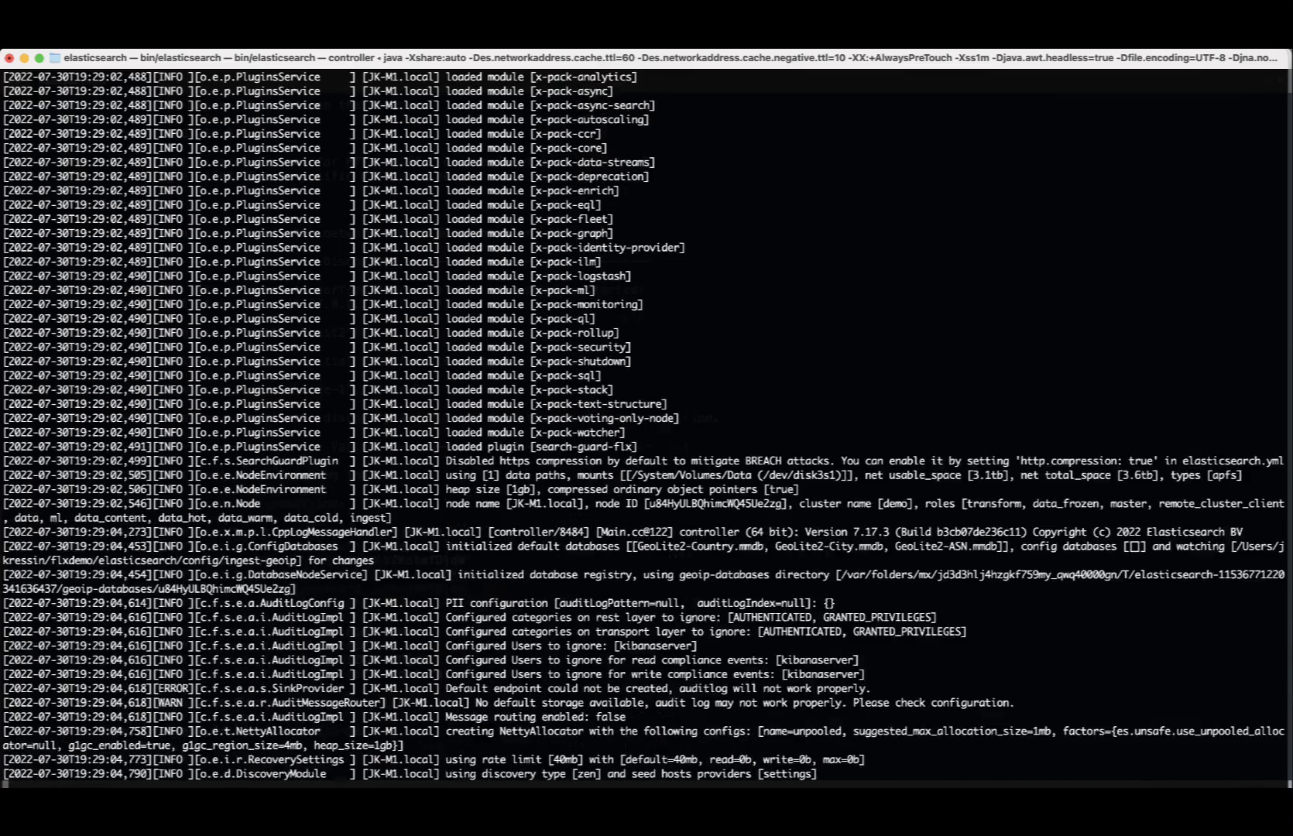
pyautogui.scroll(-3)
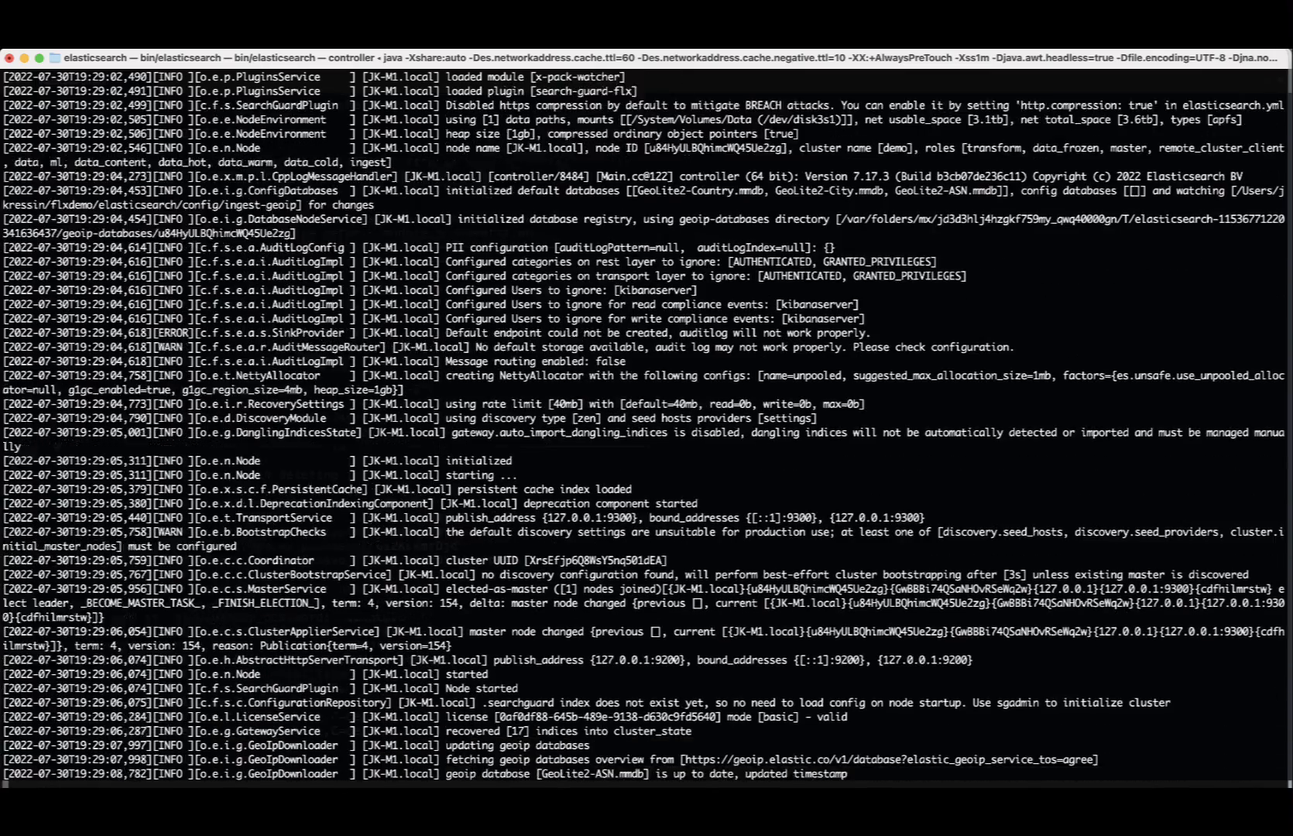
pyautogui.scroll(-3)
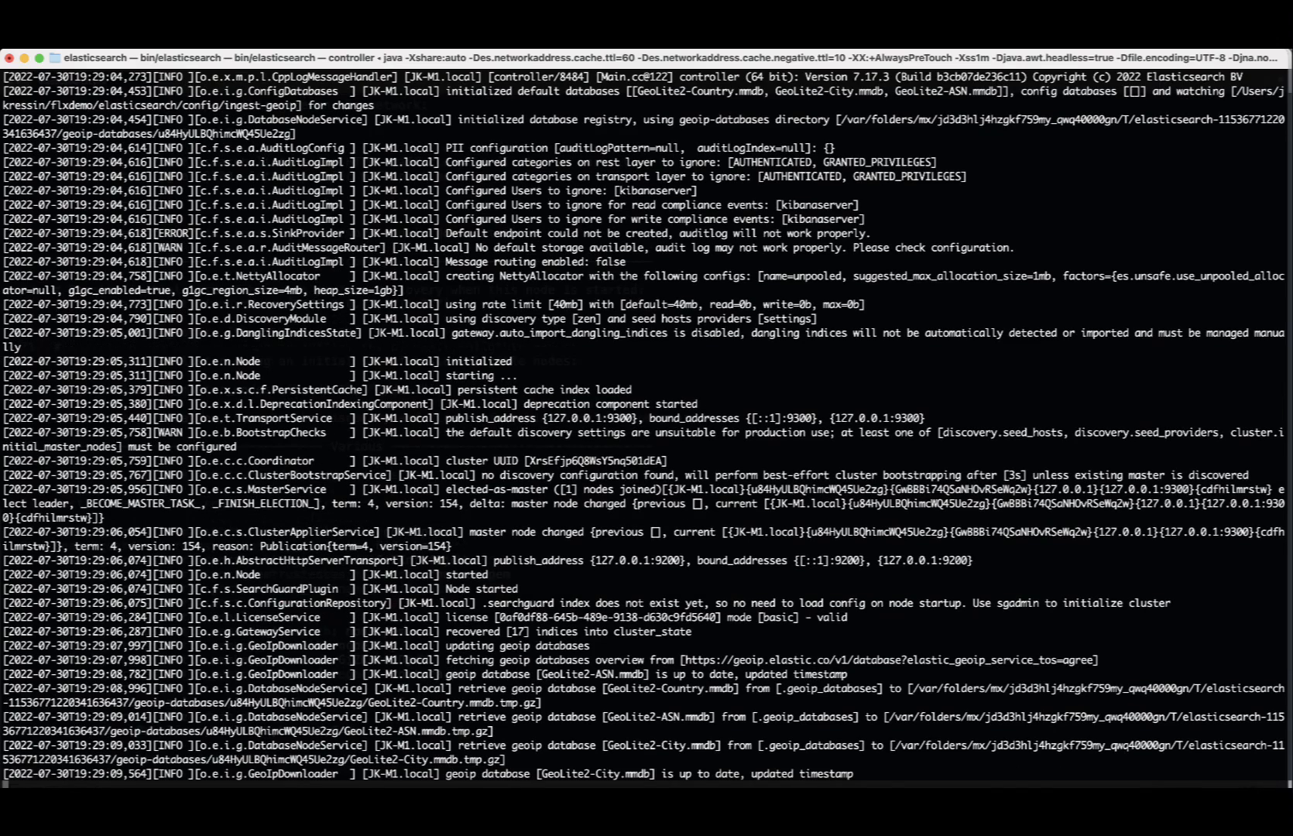
pyautogui.scroll(-3)
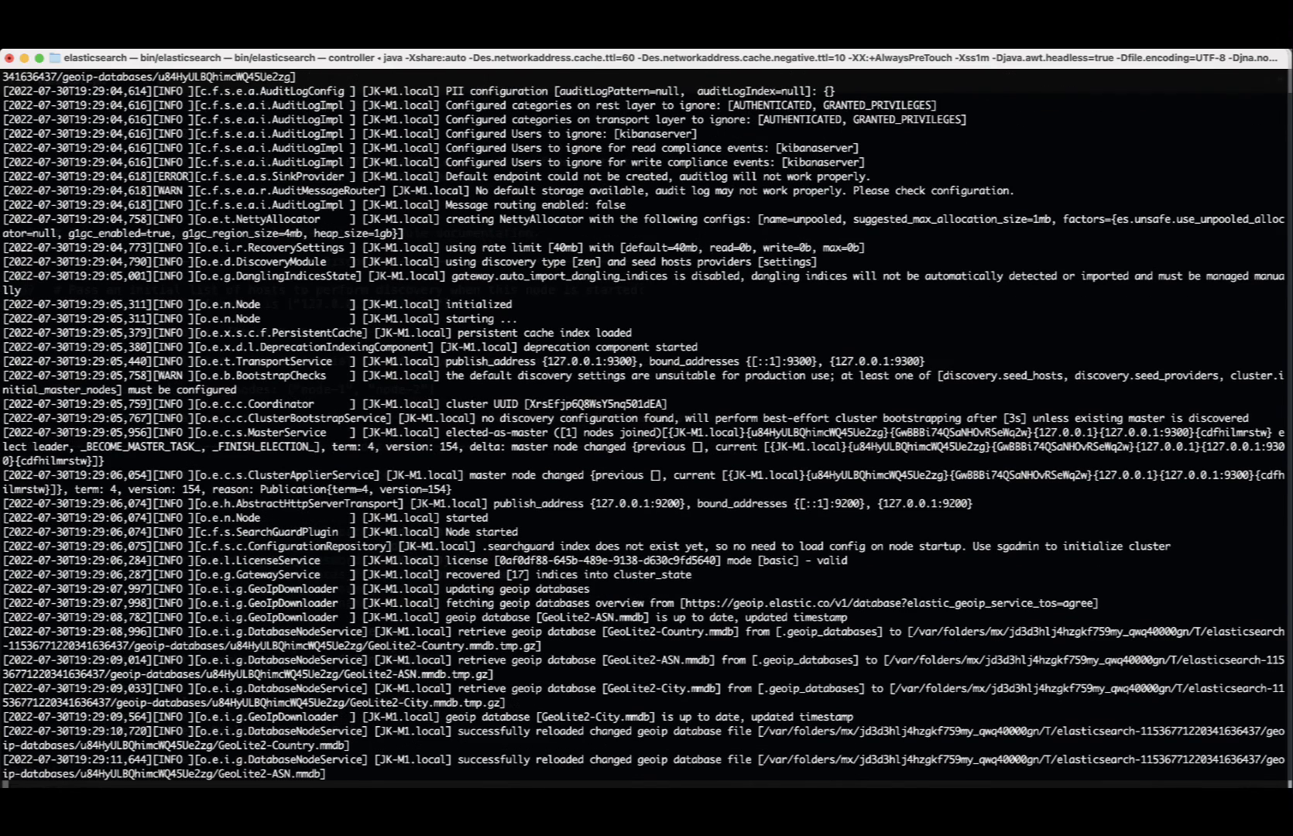
pyautogui.scroll(-3)
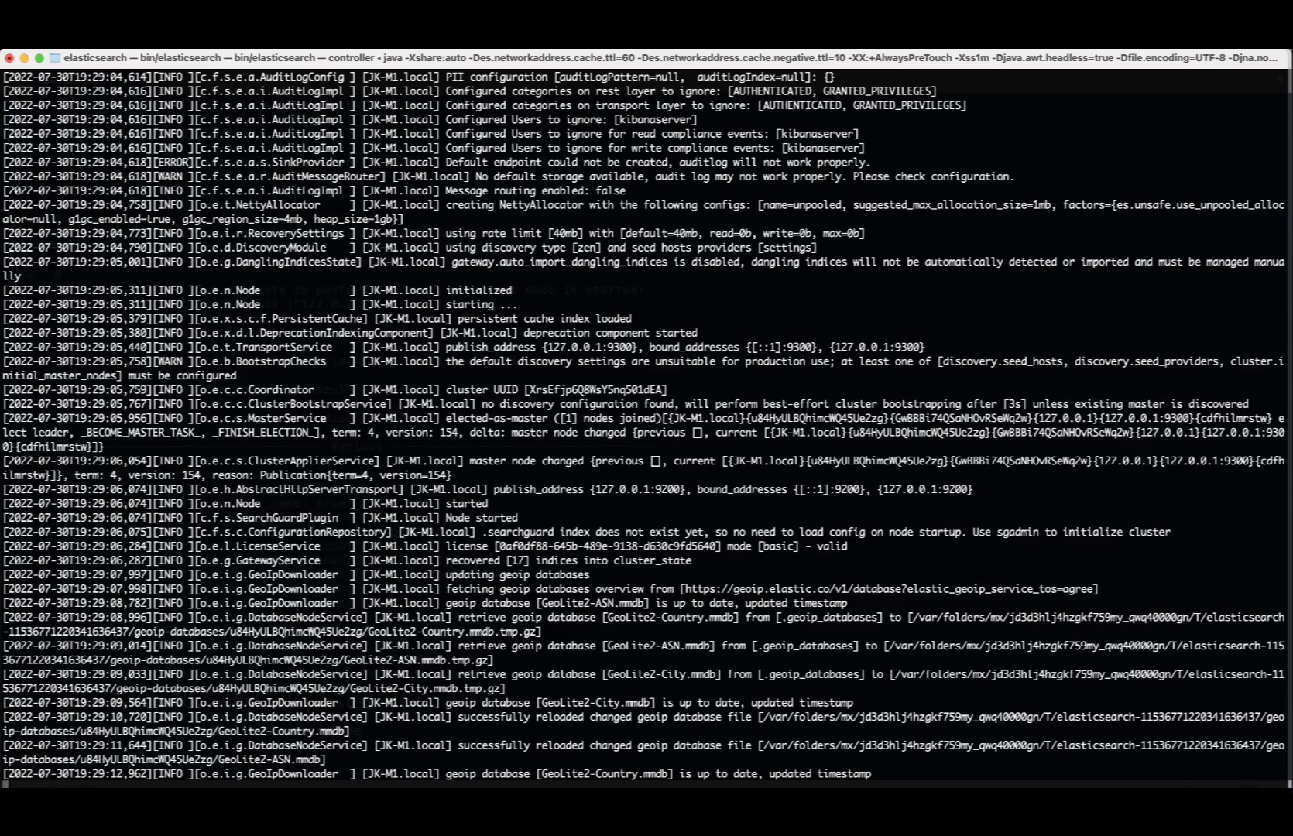